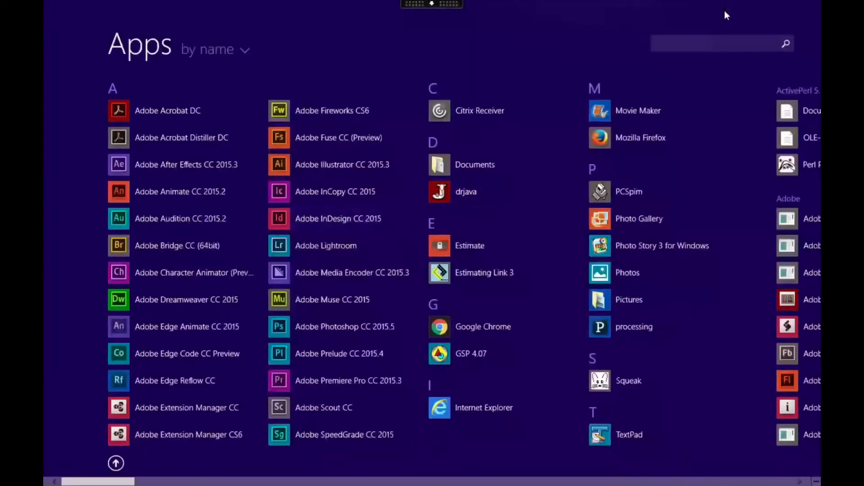
Step: Search 'auto' on the Start screen and launch AutoCAD 2017
{"action": "type", "text": "auto"}
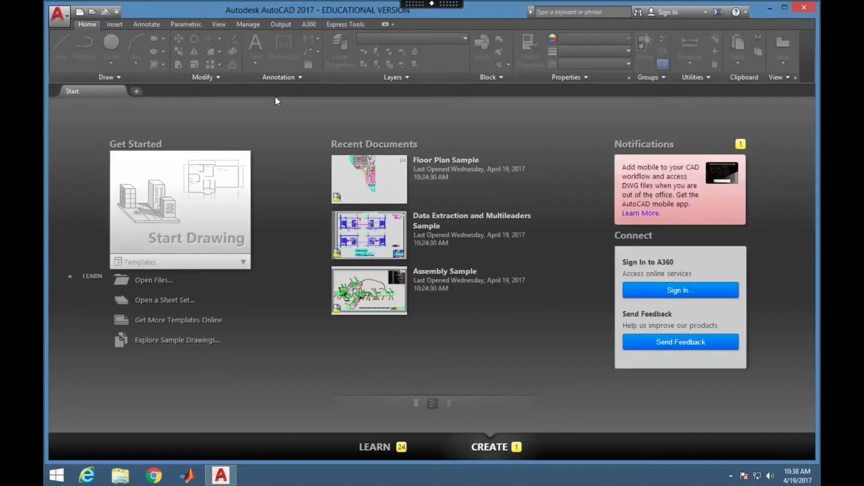
{"action": "mouse_move", "coordinate": [171, 183]}
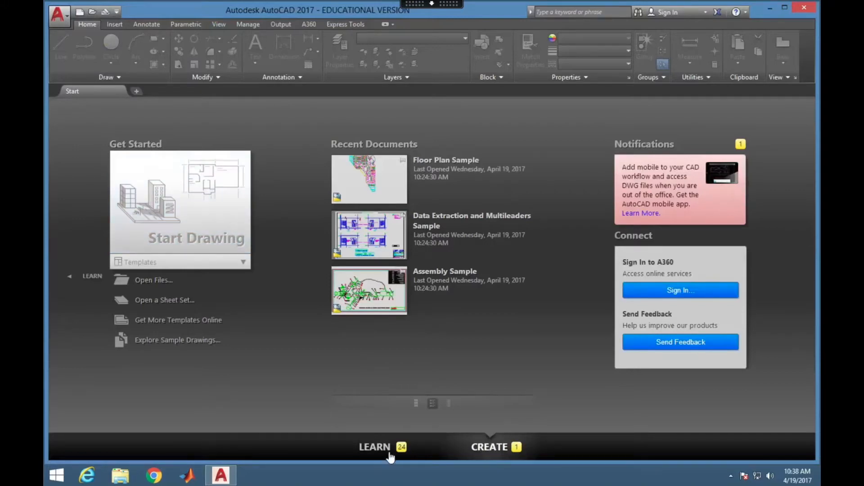
Step: Show the Learn section and scroll through the Getting Started videos
{"action": "left_click", "coordinate": [375, 447]}
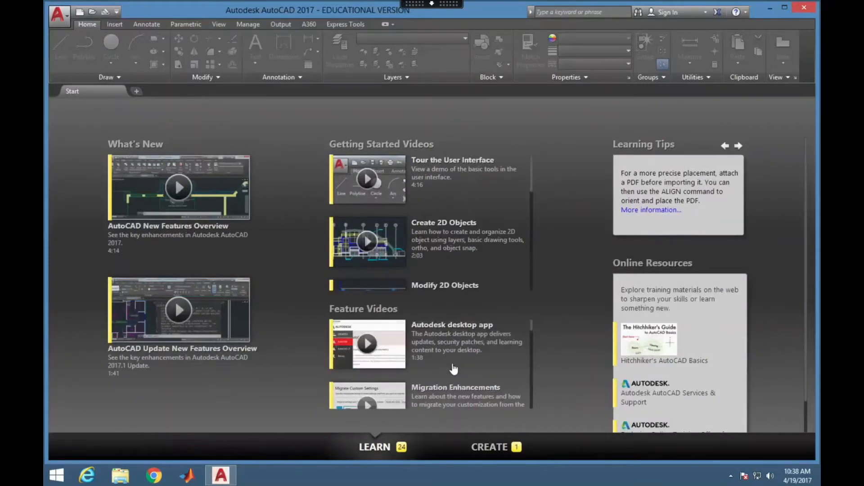
{"action": "mouse_move", "coordinate": [472, 249]}
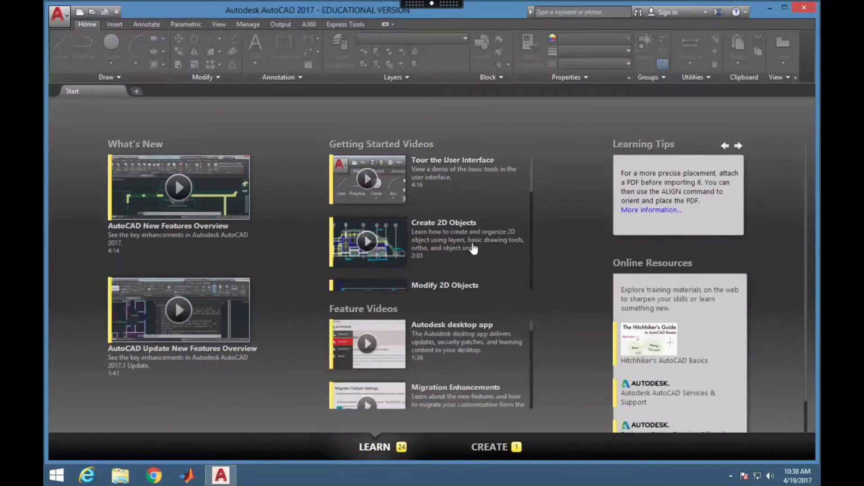
{"action": "scroll", "scroll_direction": "down", "scroll_amount": 3}
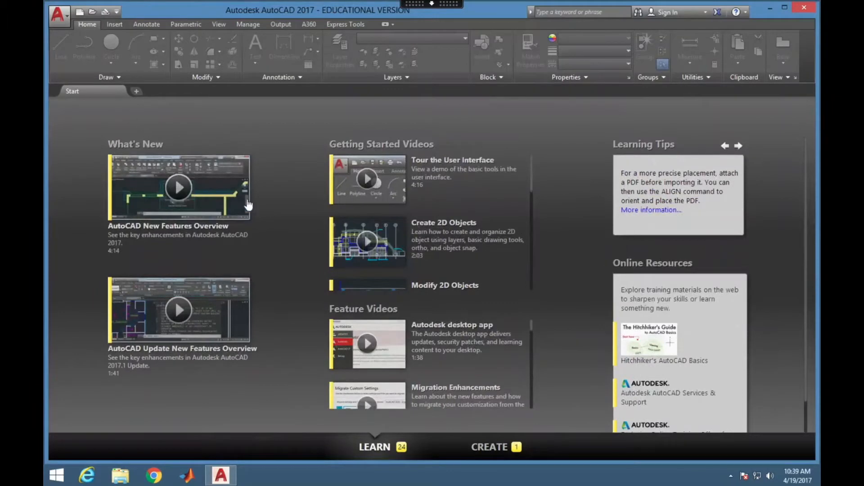
{"action": "scroll", "scroll_direction": "down", "scroll_amount": 3}
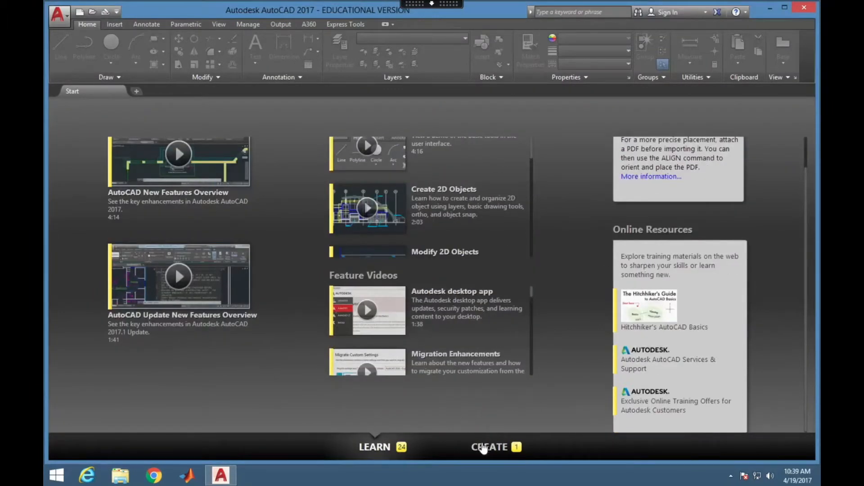
Step: Start a new drawing and browse the Insert, Annotate, Output, View and Home ribbon tabs
{"action": "left_click", "coordinate": [489, 447]}
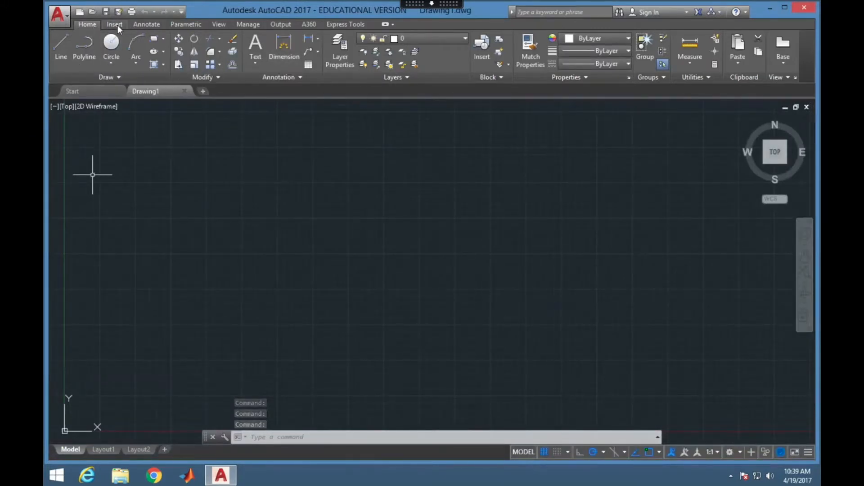
{"action": "left_click", "coordinate": [114, 23]}
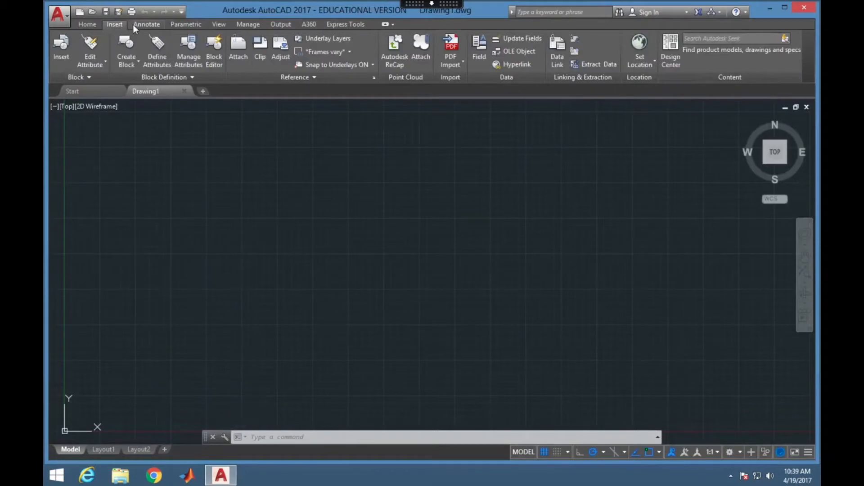
{"action": "left_click", "coordinate": [147, 23]}
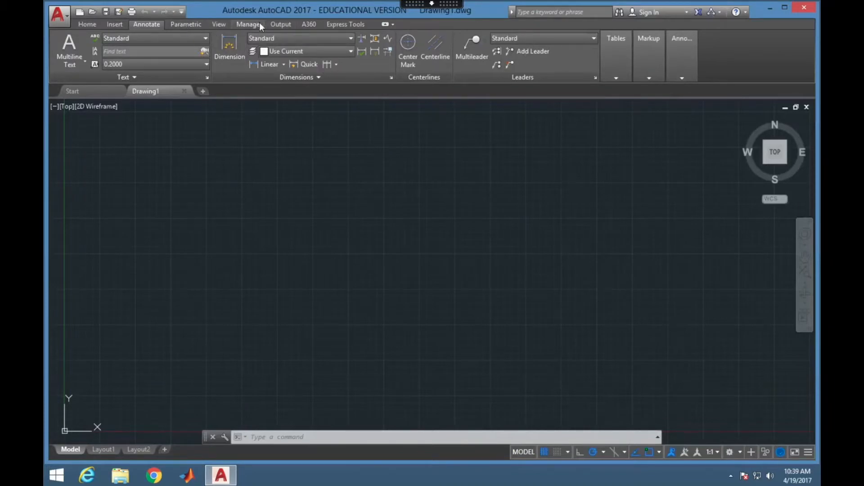
{"action": "left_click", "coordinate": [281, 23]}
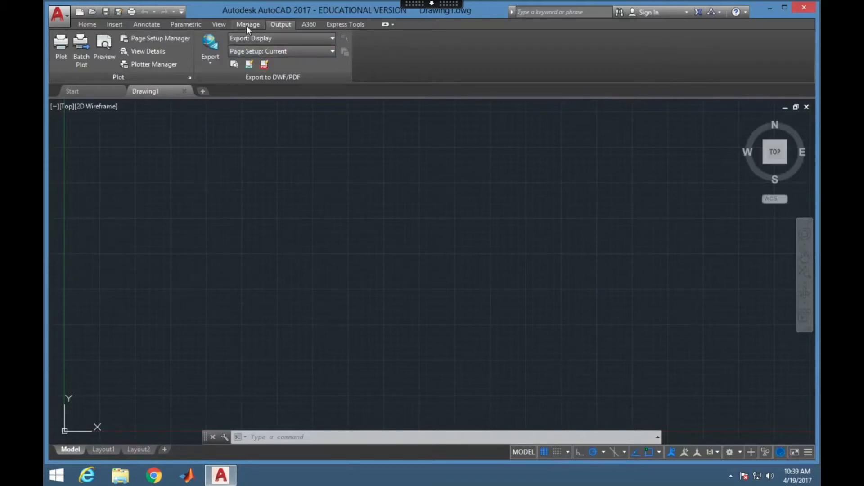
{"action": "left_click", "coordinate": [219, 23]}
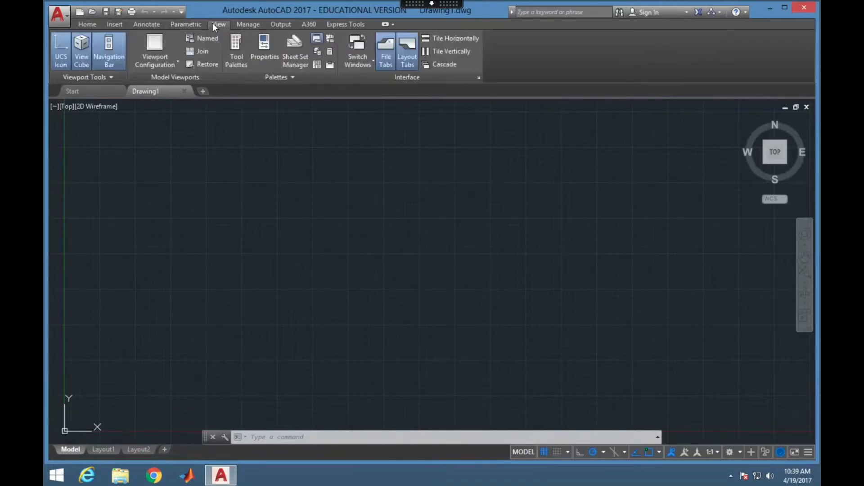
{"action": "left_click", "coordinate": [86, 23]}
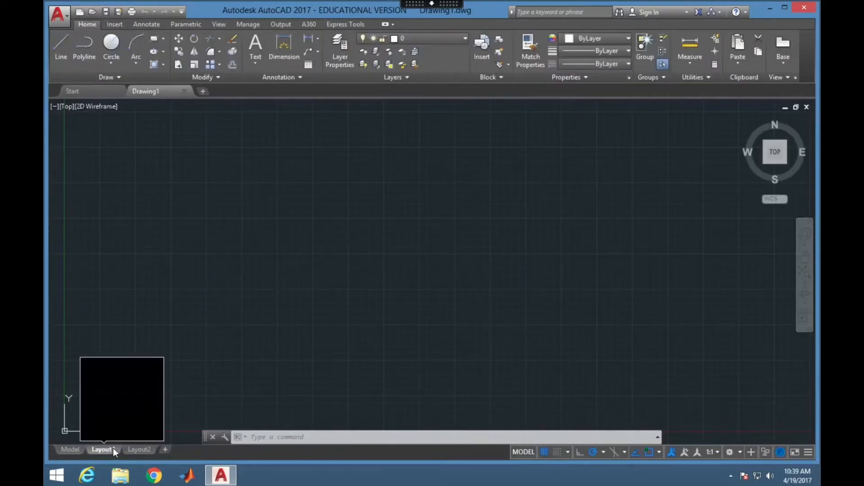
Step: Preview Layout1 paper space, then return to model space
{"action": "left_click", "coordinate": [102, 450]}
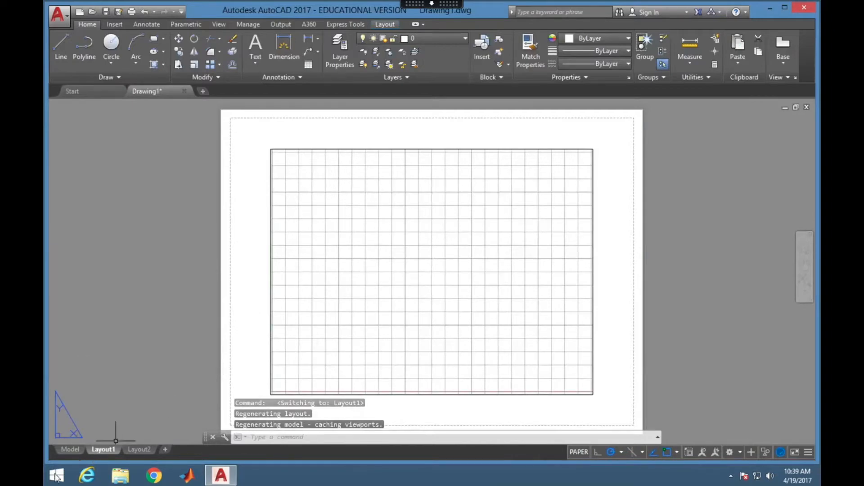
{"action": "left_click", "coordinate": [70, 450]}
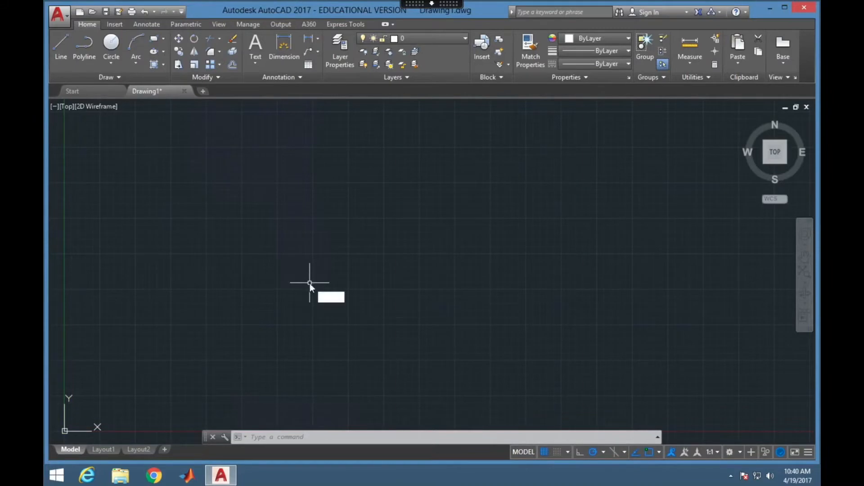
Step: Confirm Decimal length units with 0.0000 precision in the Drawing Units dialog
{"action": "type", "text": "units"}
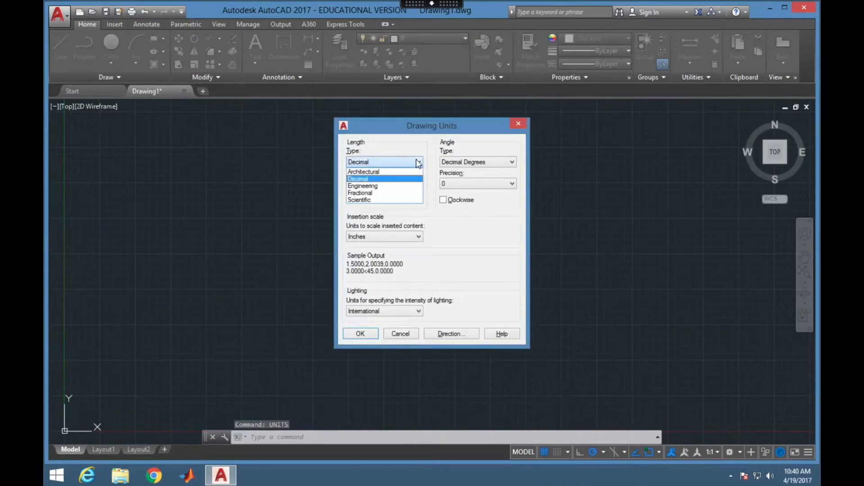
{"action": "left_click", "coordinate": [357, 178]}
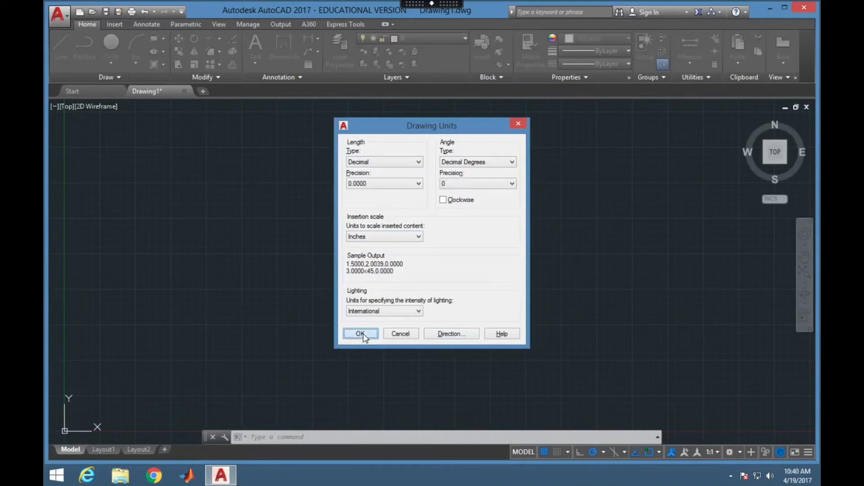
{"action": "left_click", "coordinate": [360, 333]}
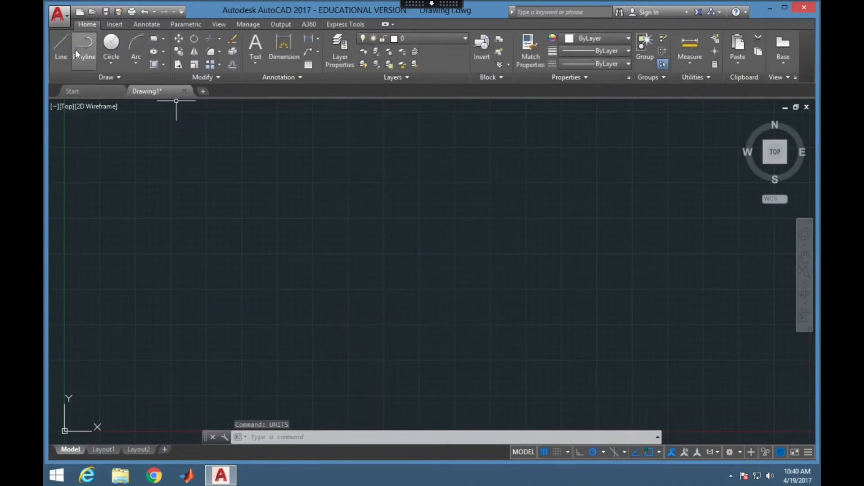
Step: Sketch a rough freehand outline, then start a line at the origin 0,0
{"action": "left_click", "coordinate": [60, 47]}
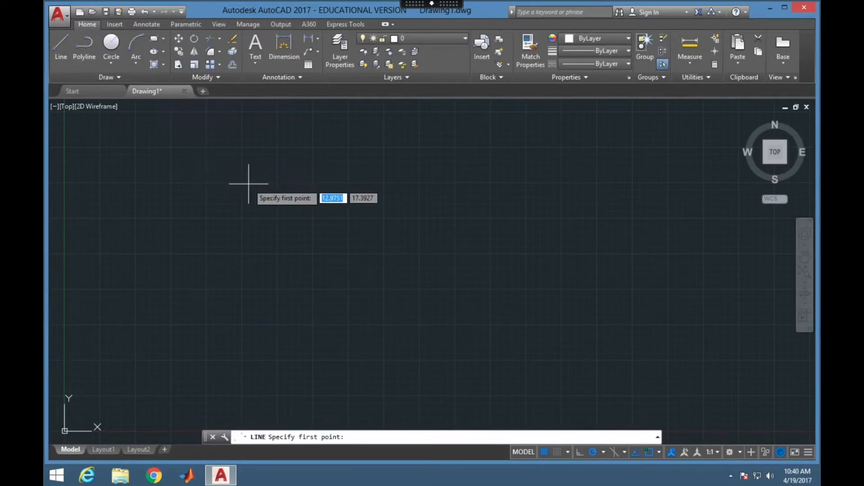
{"action": "left_click", "coordinate": [249, 184]}
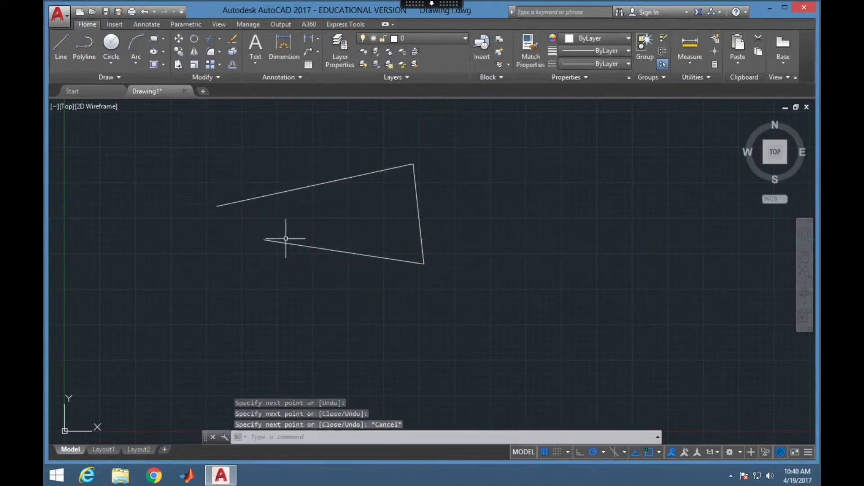
{"action": "mouse_move", "coordinate": [250, 135]}
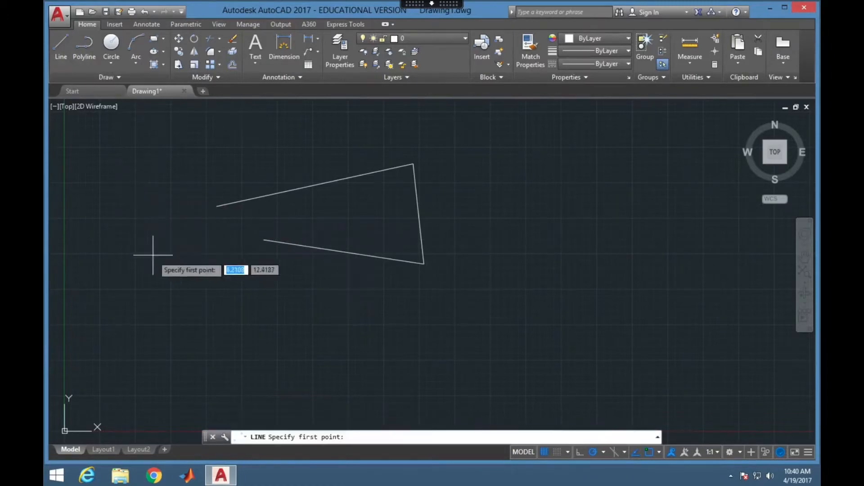
{"action": "type", "text": "0,0"}
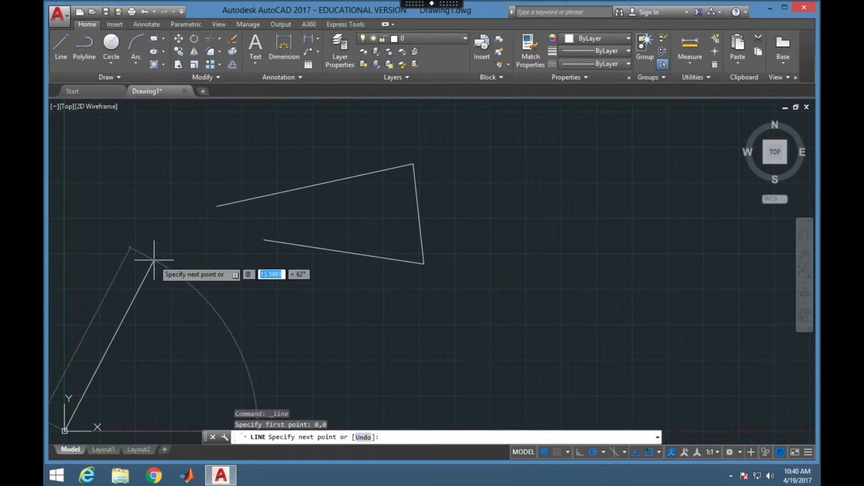
Step: Continue the line 10 units at 45°, 5 units left, then up-left, and finish the path
{"action": "type", "text": "10"}
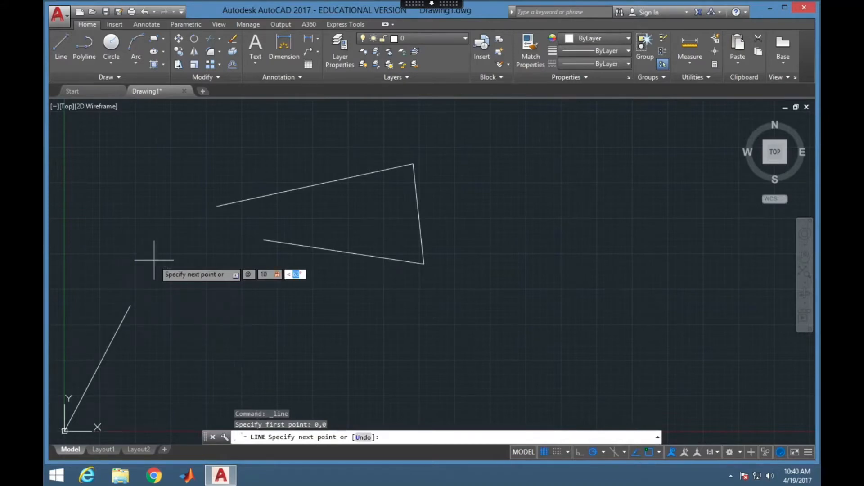
{"action": "type", "text": "45"}
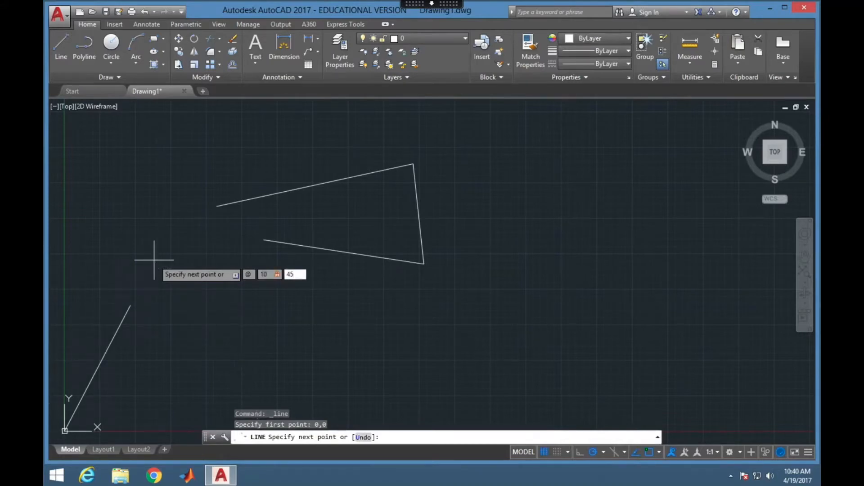
{"action": "key", "text": "enter"}
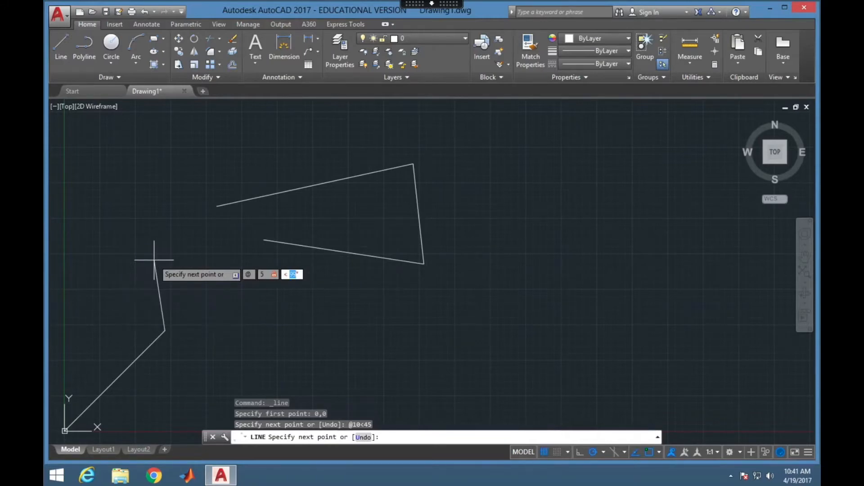
{"action": "type", "text": "180"}
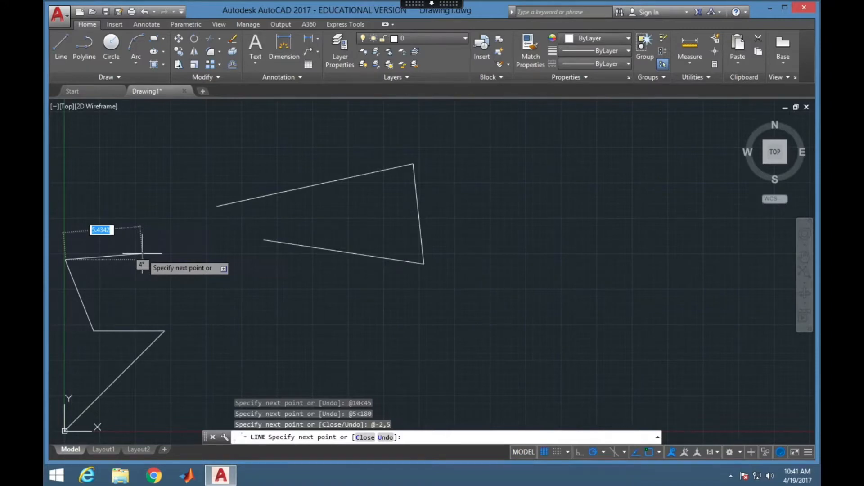
{"action": "key", "text": "Escape"}
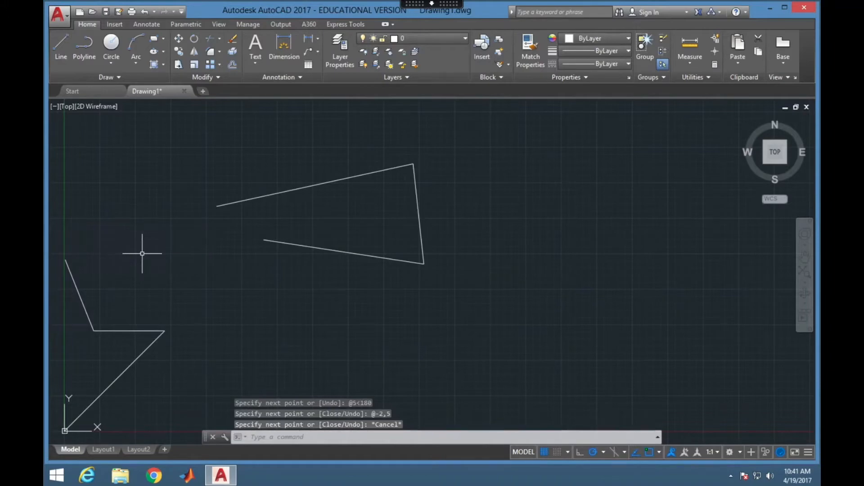
{"action": "mouse_move", "coordinate": [137, 151]}
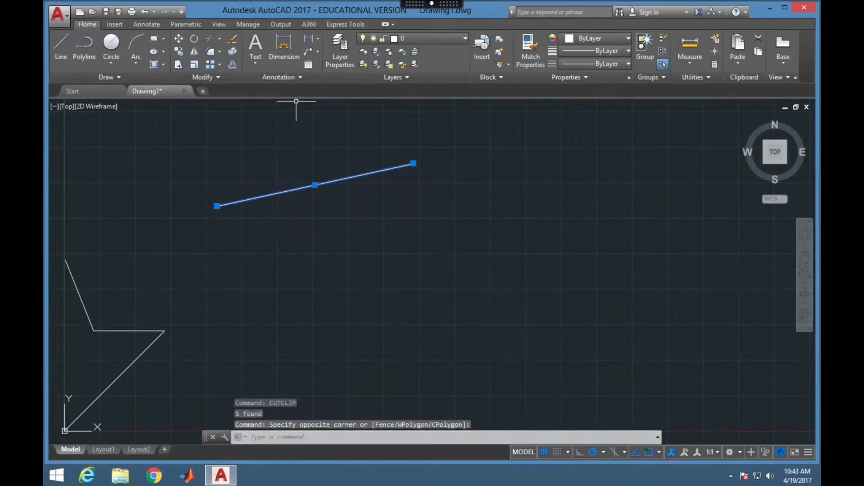
{"action": "mouse_move", "coordinate": [296, 161]}
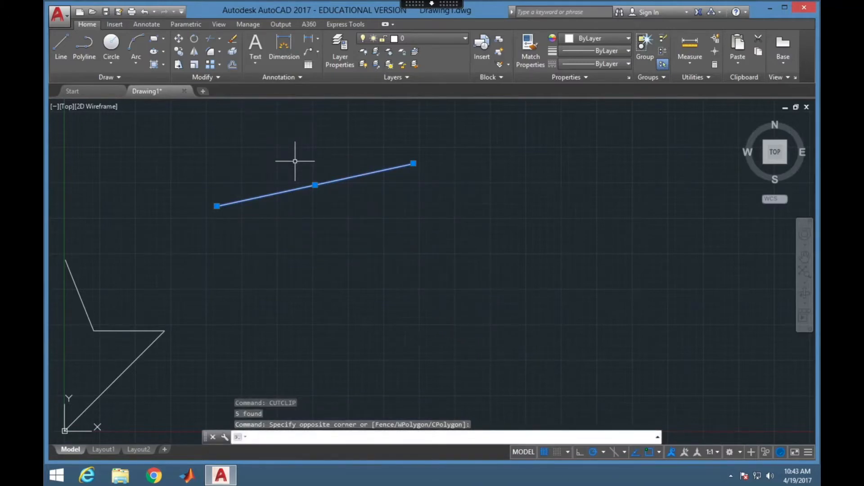
Step: Select the stray slanted line and delete it
{"action": "key", "text": "Escape"}
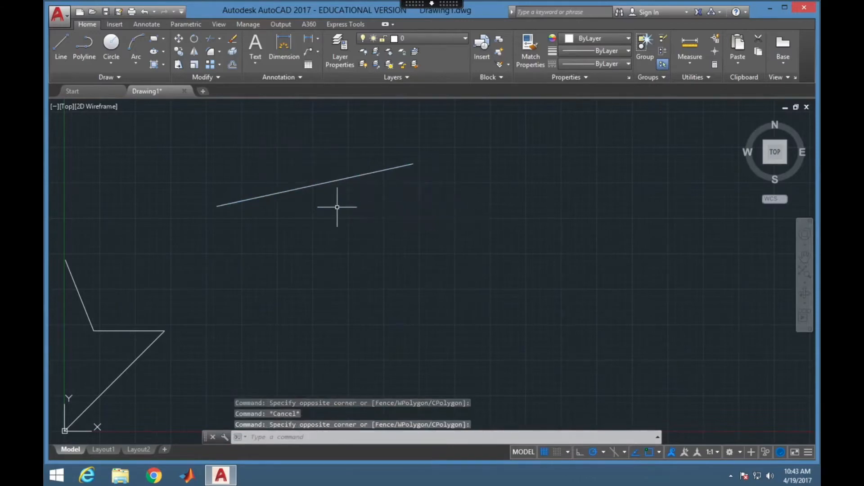
{"action": "left_click", "coordinate": [314, 185]}
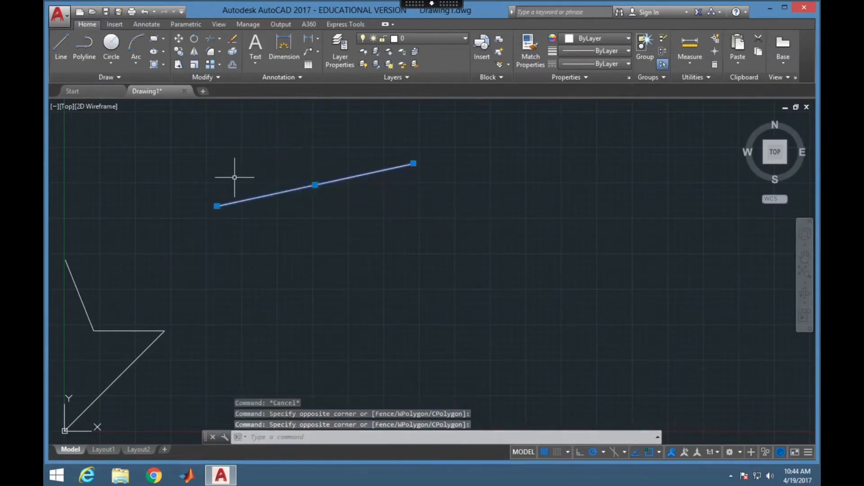
{"action": "mouse_move", "coordinate": [251, 200]}
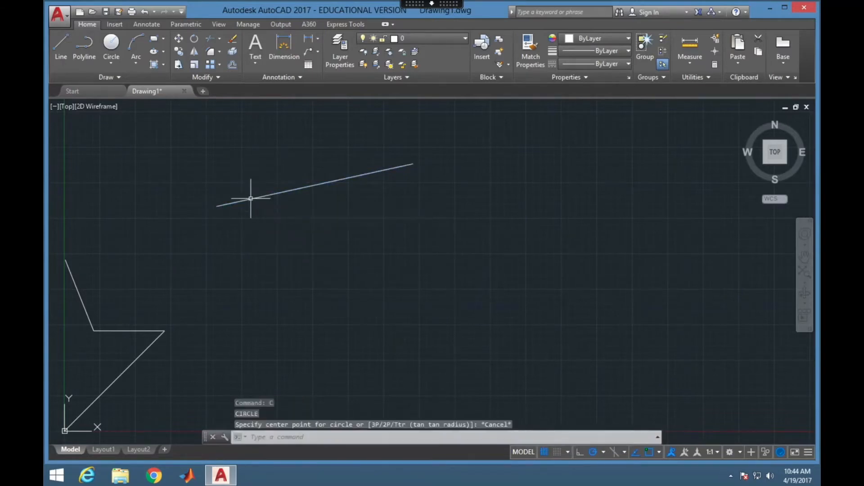
{"action": "left_click", "coordinate": [314, 184]}
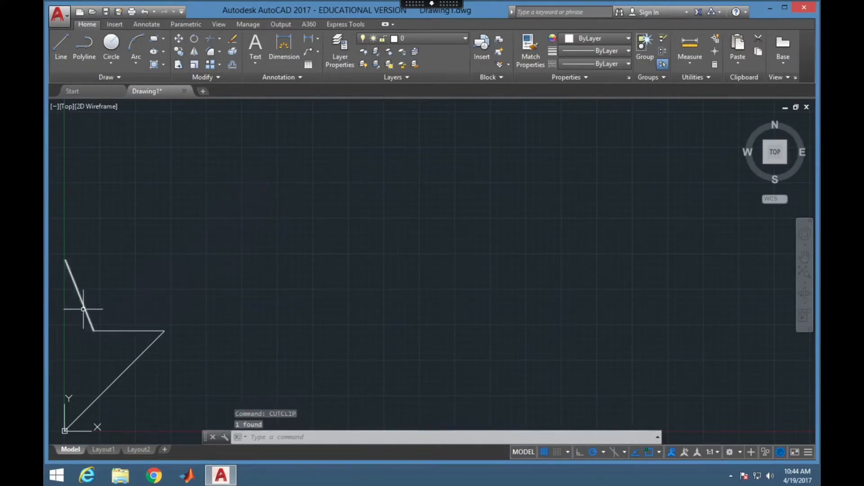
{"action": "type", "text": "DEL"}
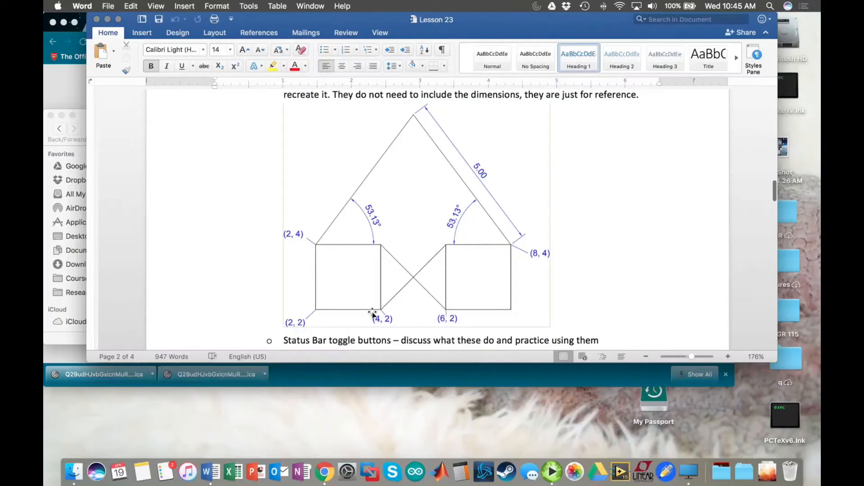
{"action": "mouse_move", "coordinate": [314, 284]}
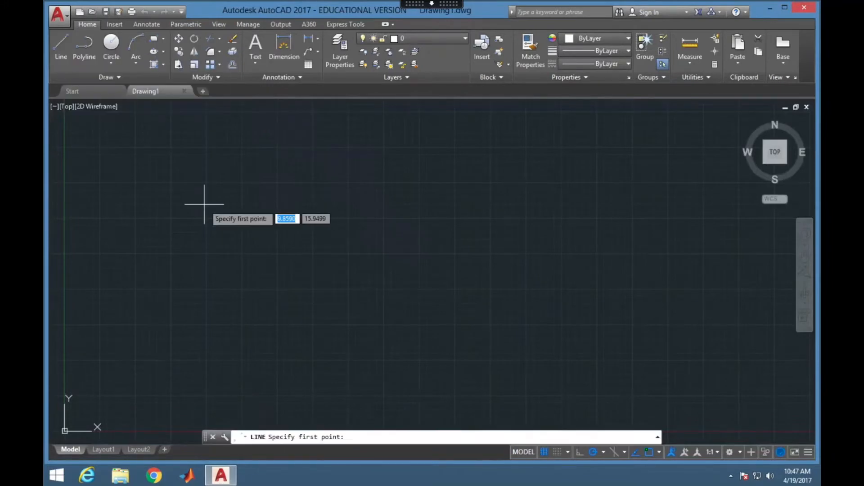
Step: Draw a 2-unit square from 2,2 using @2,0, @0,2, @-2,0 and close it
{"action": "type", "text": "2"}
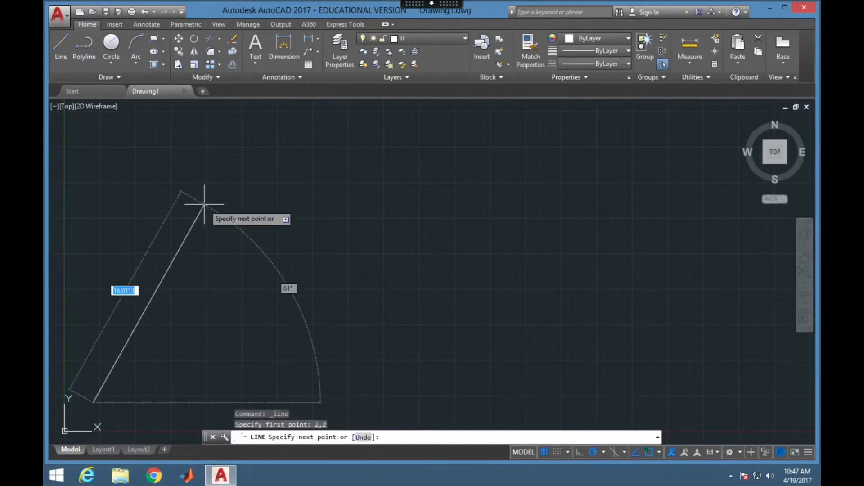
{"action": "mouse_move", "coordinate": [370, 163]}
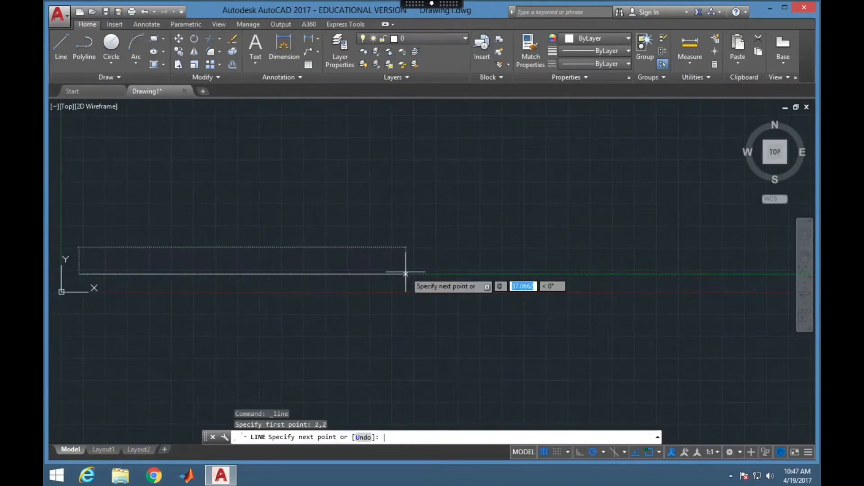
{"action": "type", "text": "2"}
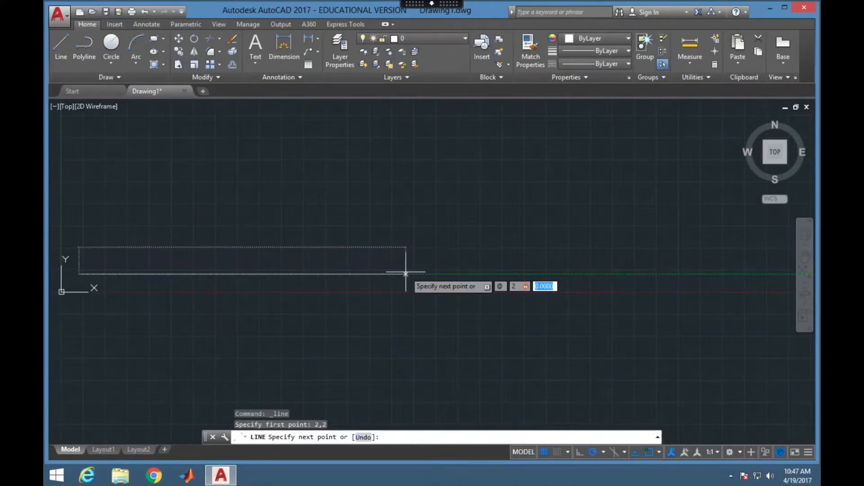
{"action": "type", "text": "@2,0"}
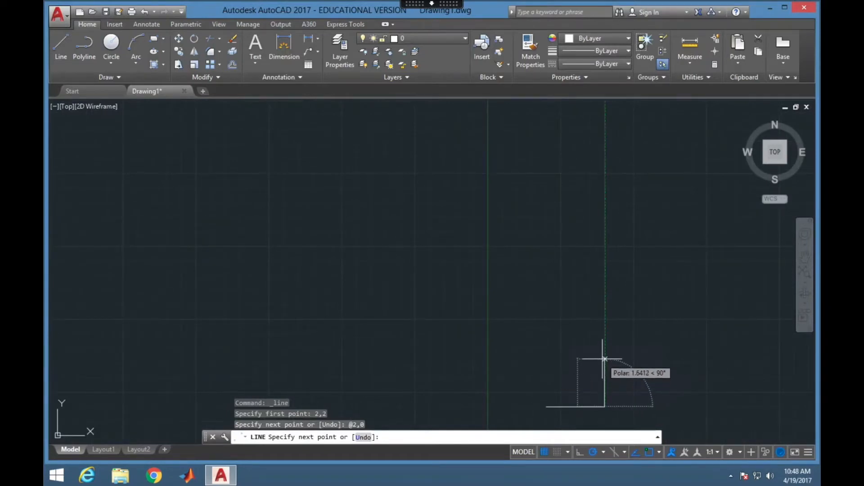
{"action": "type", "text": "2"}
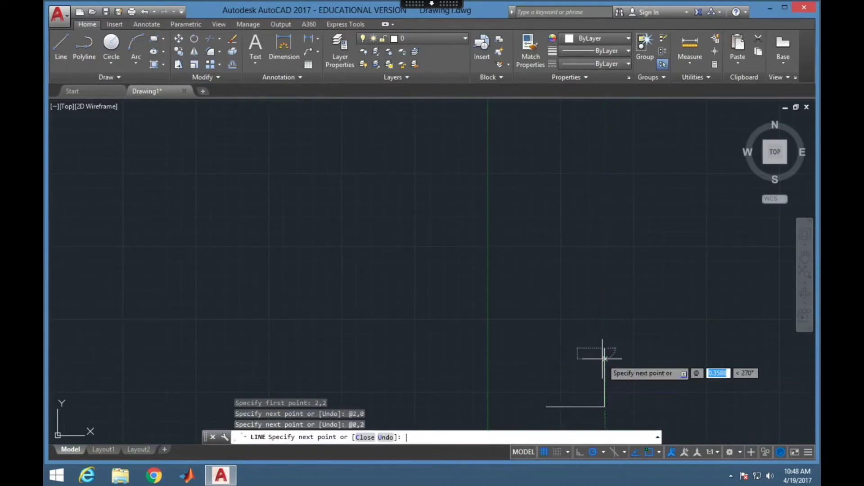
{"action": "type", "text": "@-2,0"}
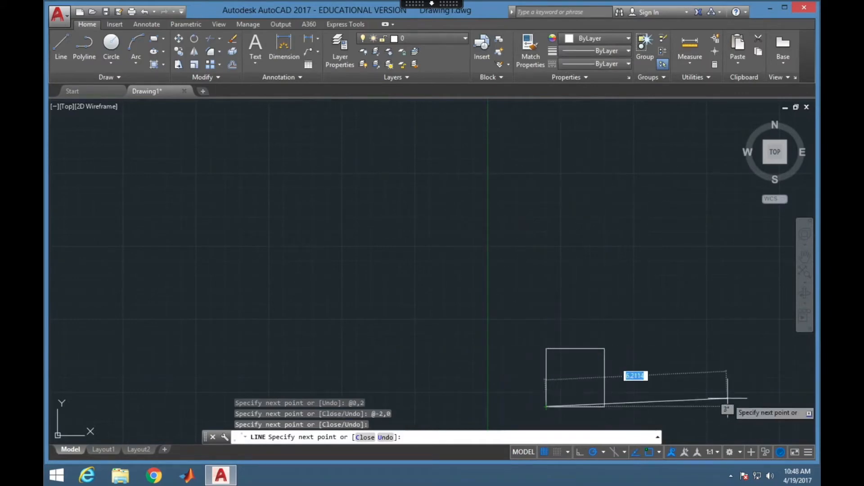
{"action": "key", "text": "Escape"}
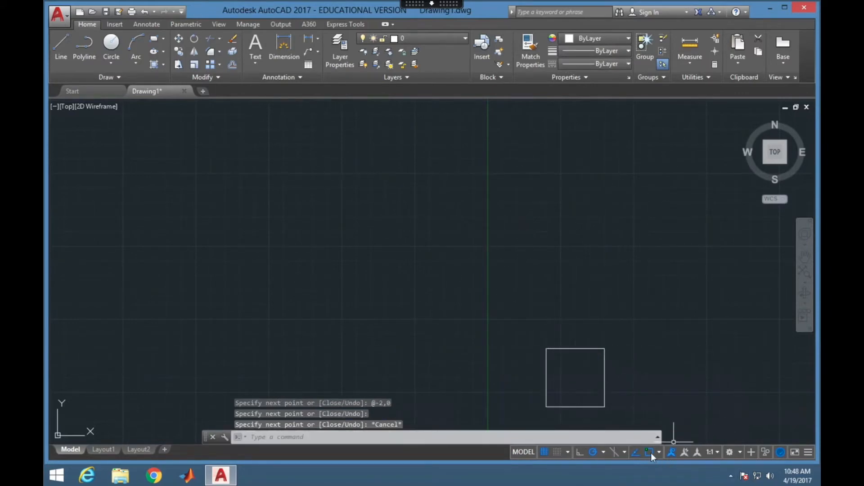
{"action": "left_click", "coordinate": [650, 452]}
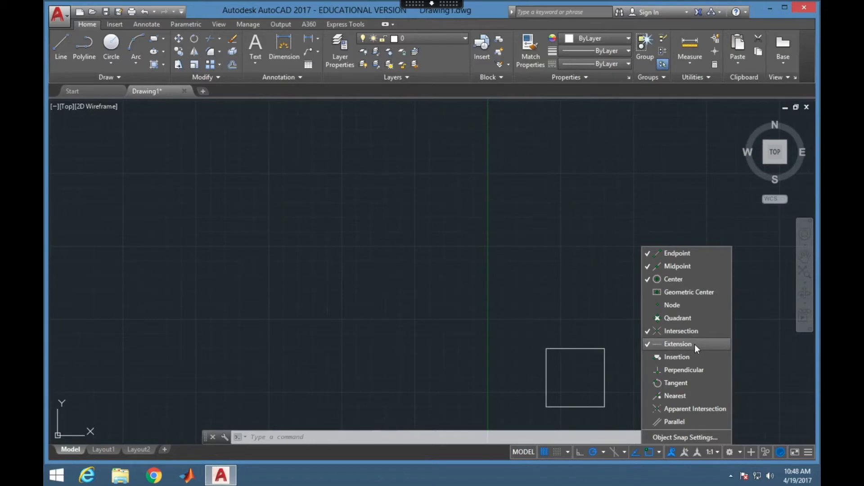
{"action": "mouse_move", "coordinate": [683, 370]}
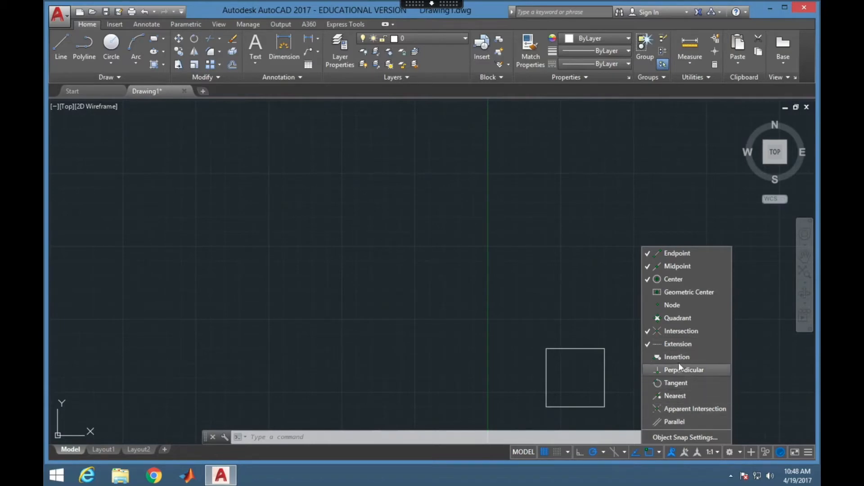
{"action": "mouse_move", "coordinate": [754, 364]}
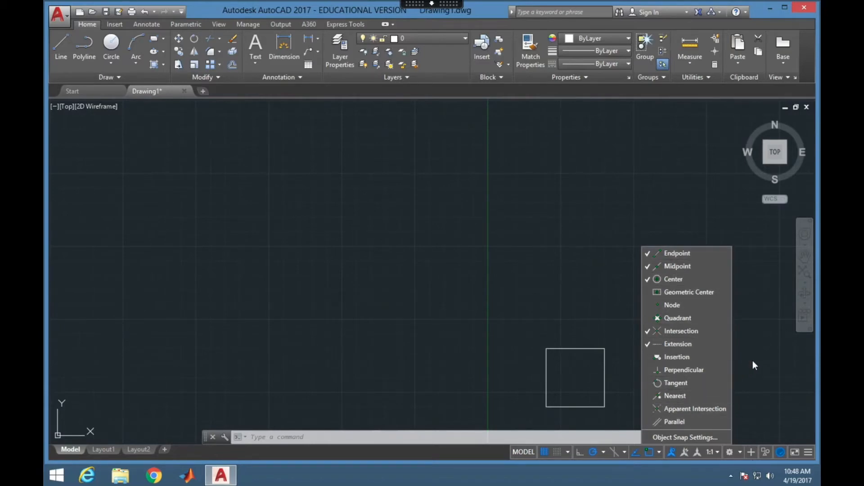
{"action": "left_click", "coordinate": [618, 376]}
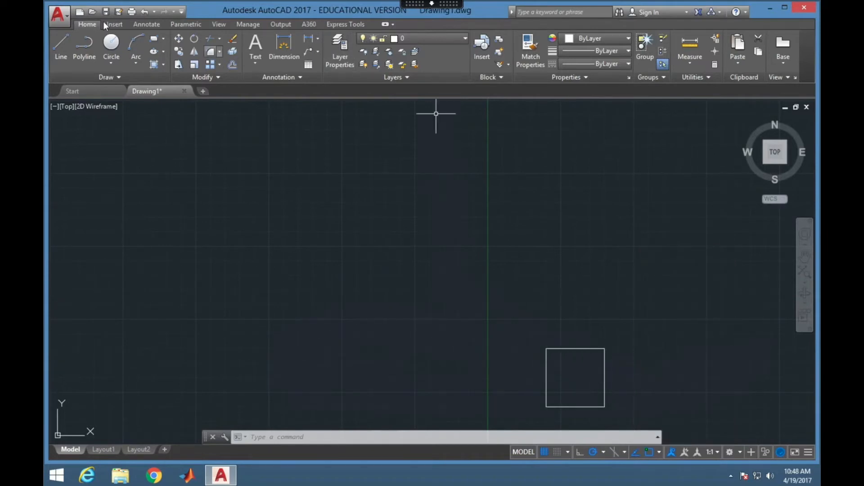
{"action": "mouse_move", "coordinate": [60, 44]}
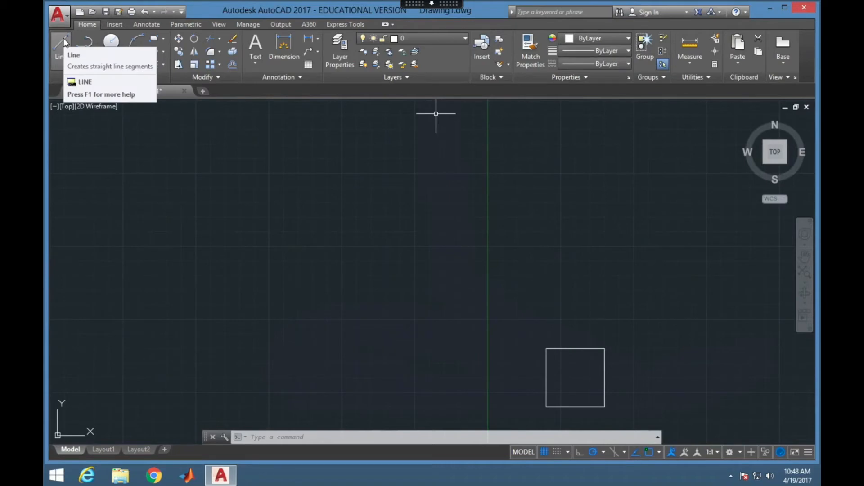
Step: Build a second 2-unit square to the right and draw crossing diagonals between the squares' corners
{"action": "left_click", "coordinate": [60, 44]}
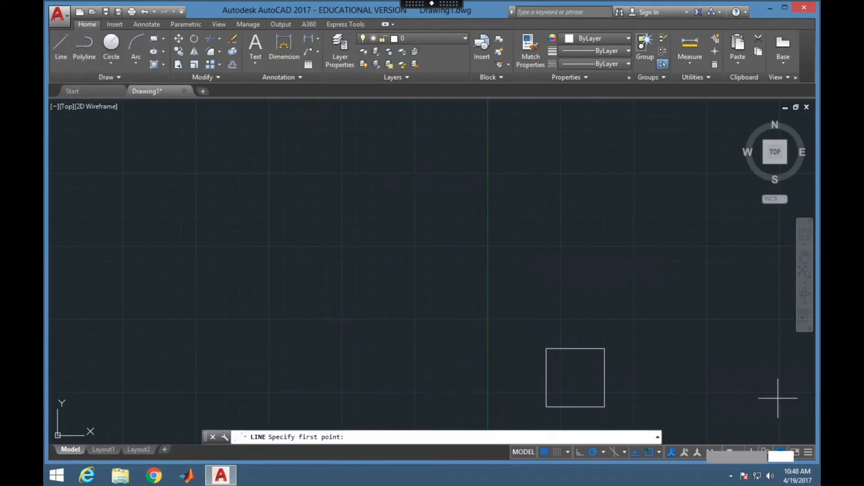
{"action": "left_click", "coordinate": [613, 406]}
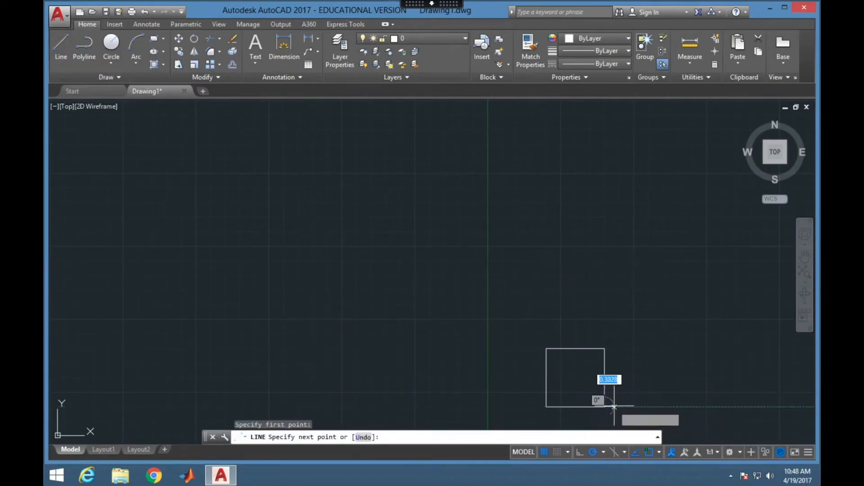
{"action": "mouse_move", "coordinate": [659, 406]}
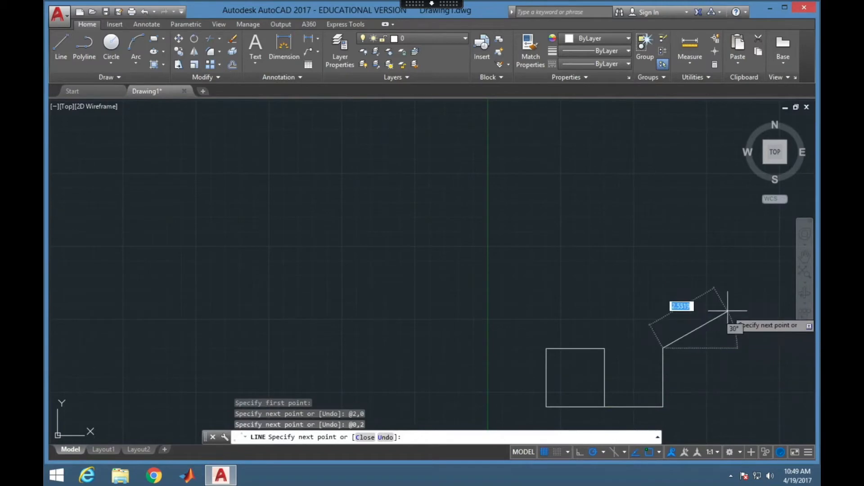
{"action": "mouse_move", "coordinate": [733, 351]}
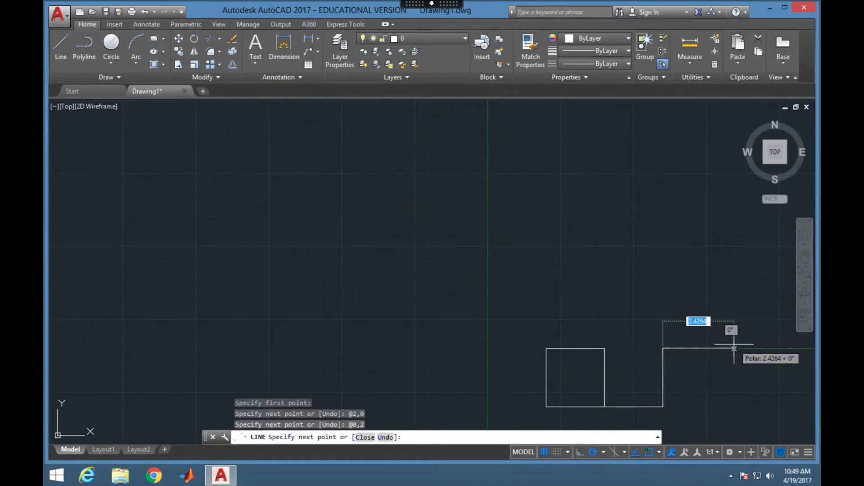
{"action": "mouse_move", "coordinate": [733, 349]}
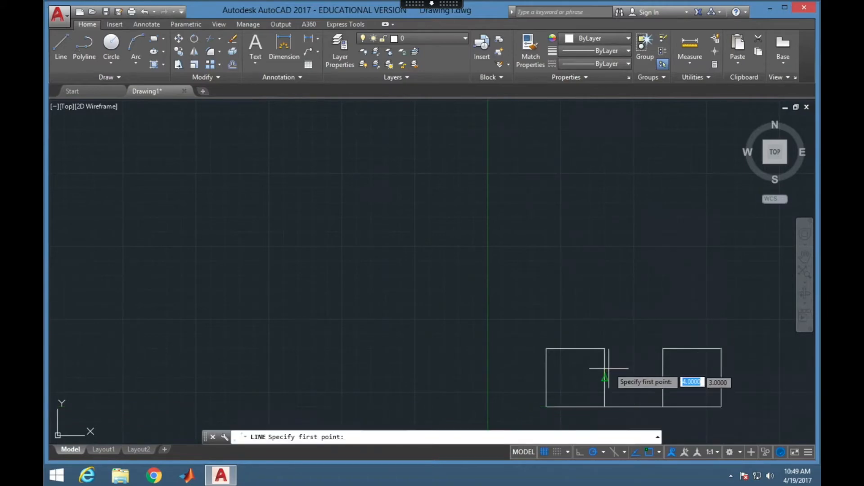
{"action": "left_click", "coordinate": [605, 350]}
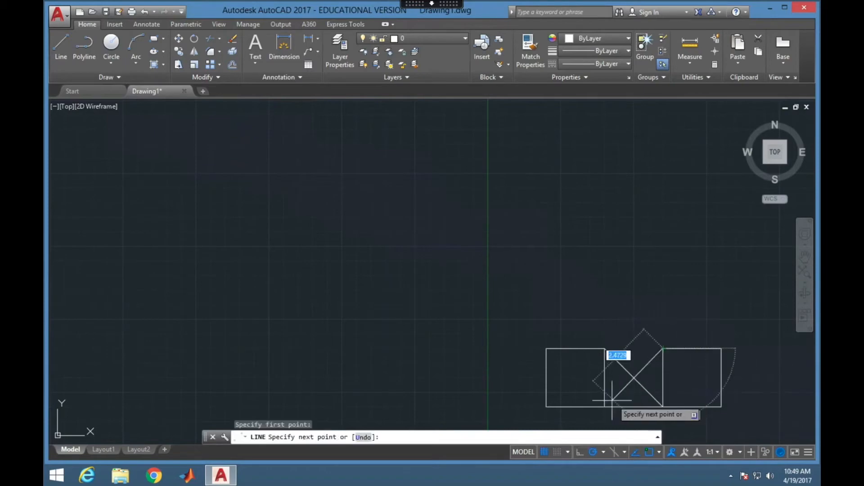
{"action": "key", "text": "Escape"}
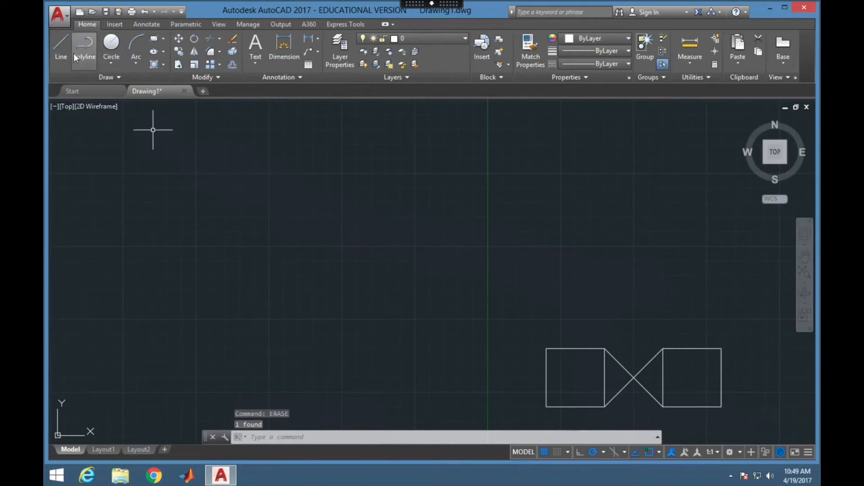
Step: Draw a triangular roof with a crossbar across the tops of both squares
{"action": "left_click", "coordinate": [60, 47]}
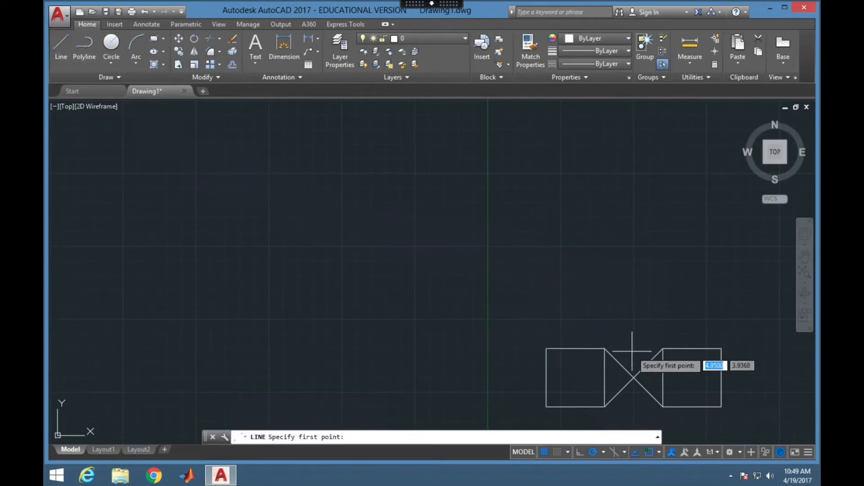
{"action": "mouse_move", "coordinate": [549, 348]}
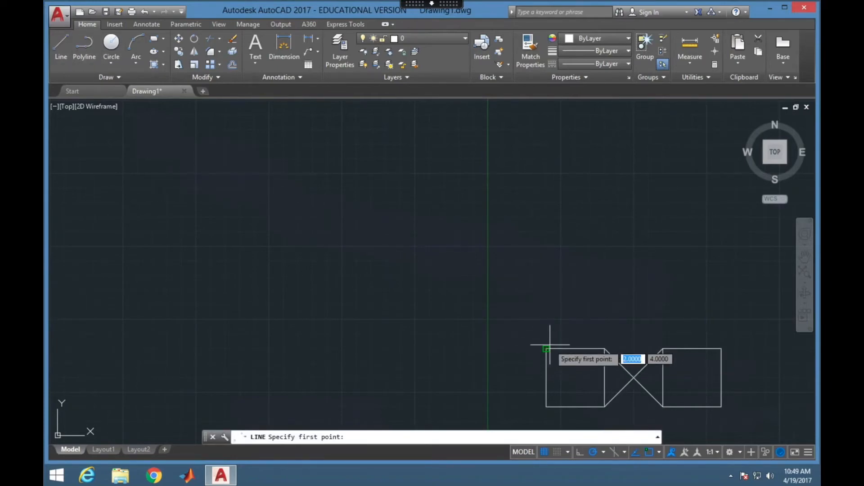
{"action": "left_click", "coordinate": [545, 348]}
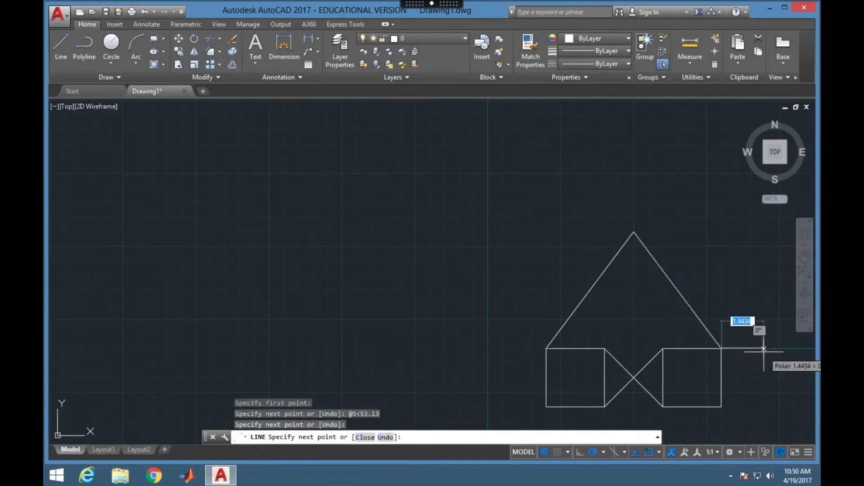
{"action": "key", "text": "Escape"}
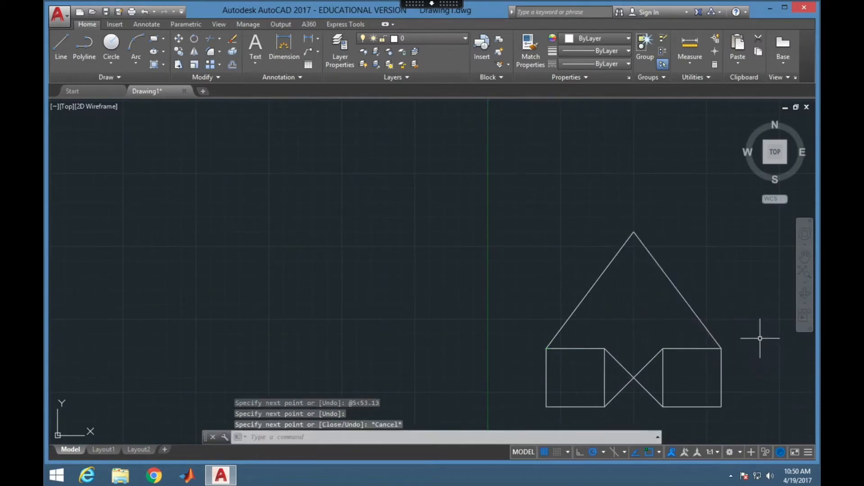
{"action": "mouse_move", "coordinate": [736, 379]}
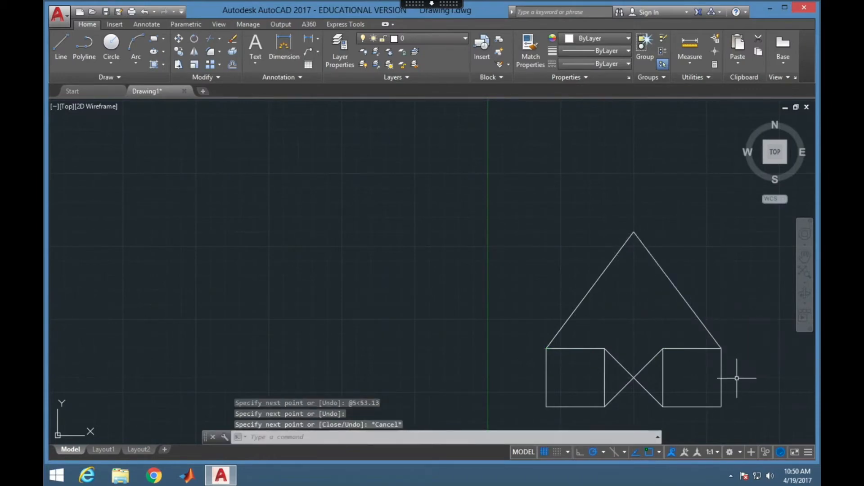
{"action": "mouse_move", "coordinate": [739, 376]}
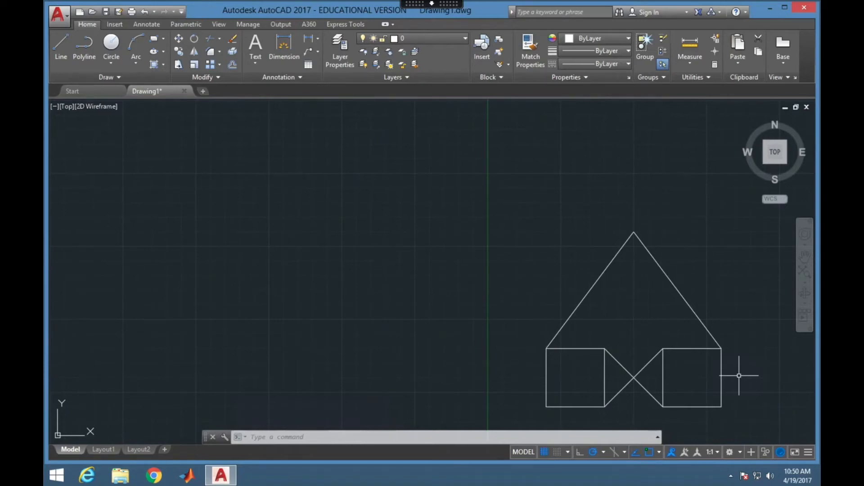
{"action": "left_click", "coordinate": [60, 47]}
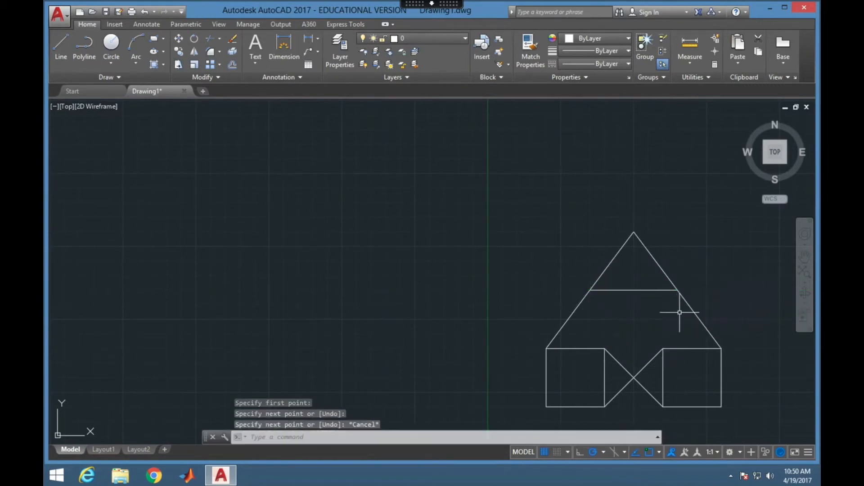
{"action": "mouse_move", "coordinate": [492, 125]}
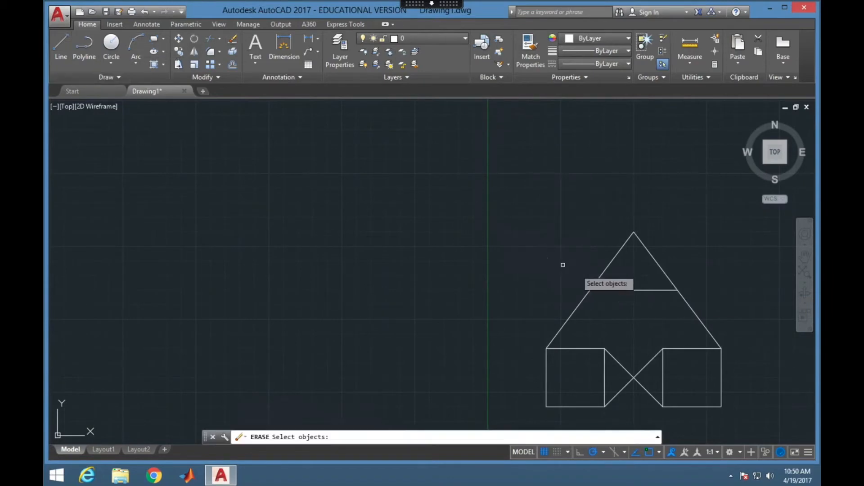
Step: Erase the triangle lines, the remaining diagonal, then the squares and crossing lines
{"action": "left_click", "coordinate": [615, 289]}
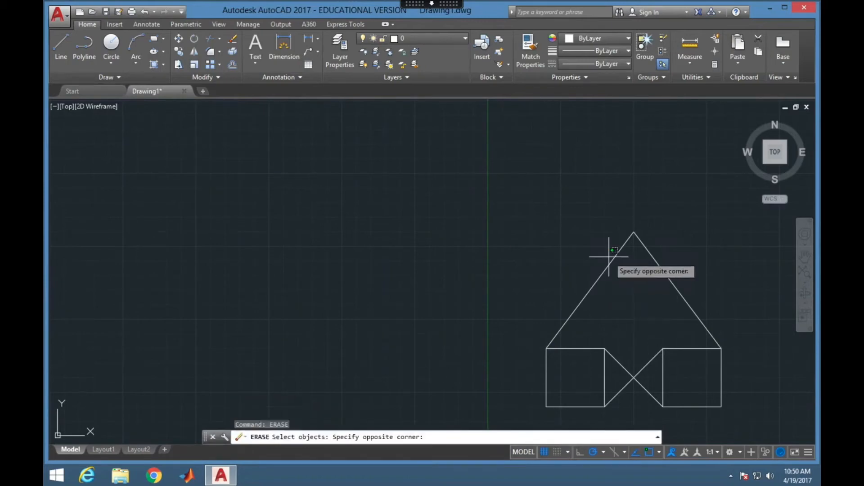
{"action": "left_click", "coordinate": [609, 264]}
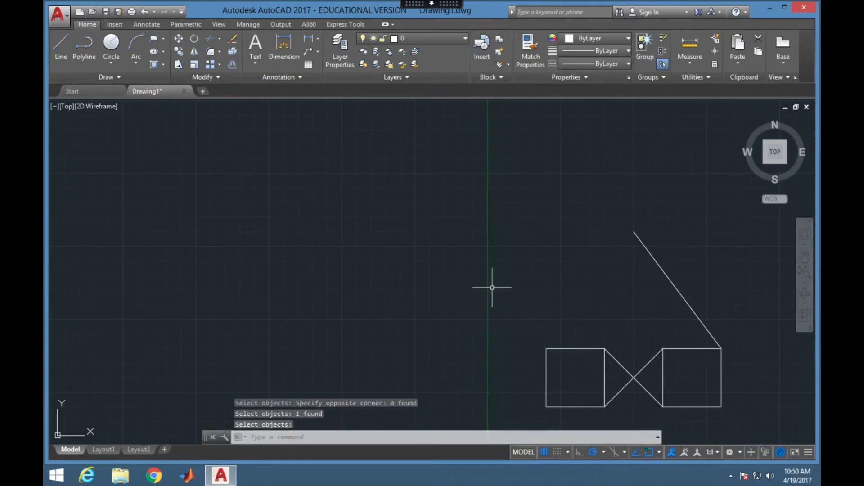
{"action": "mouse_move", "coordinate": [660, 252]}
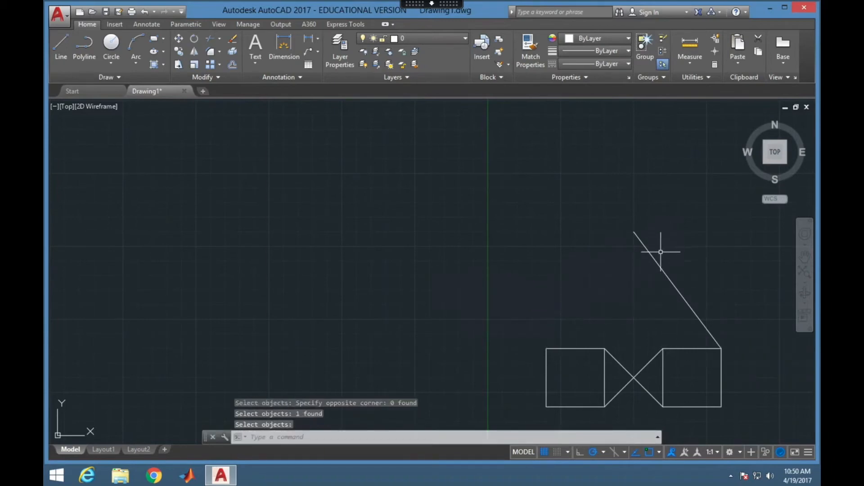
{"action": "left_click", "coordinate": [660, 262]}
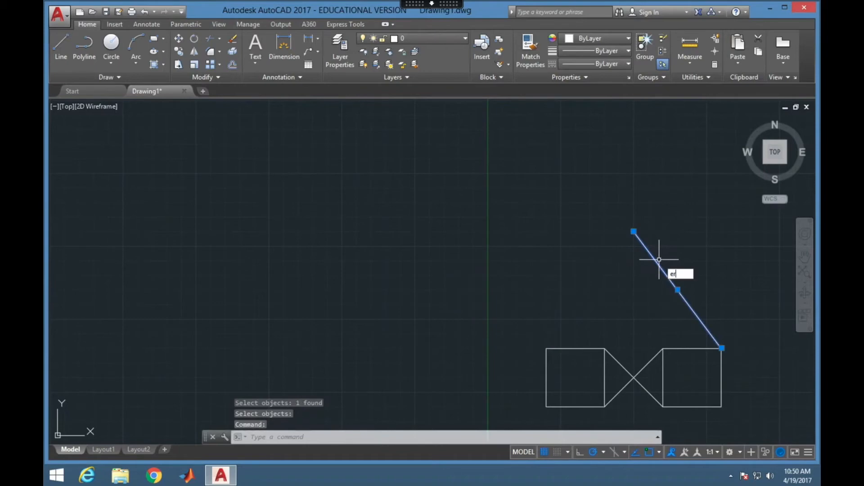
{"action": "key", "text": "Return"}
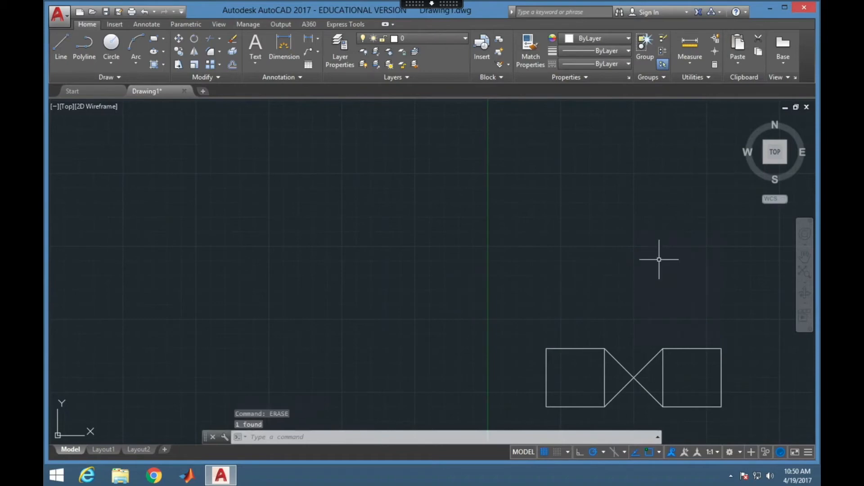
{"action": "mouse_move", "coordinate": [577, 405]}
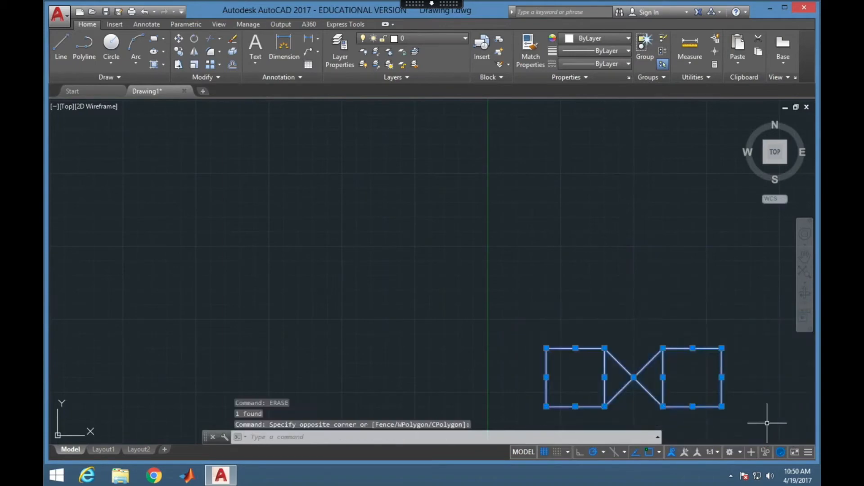
{"action": "key", "text": "enter"}
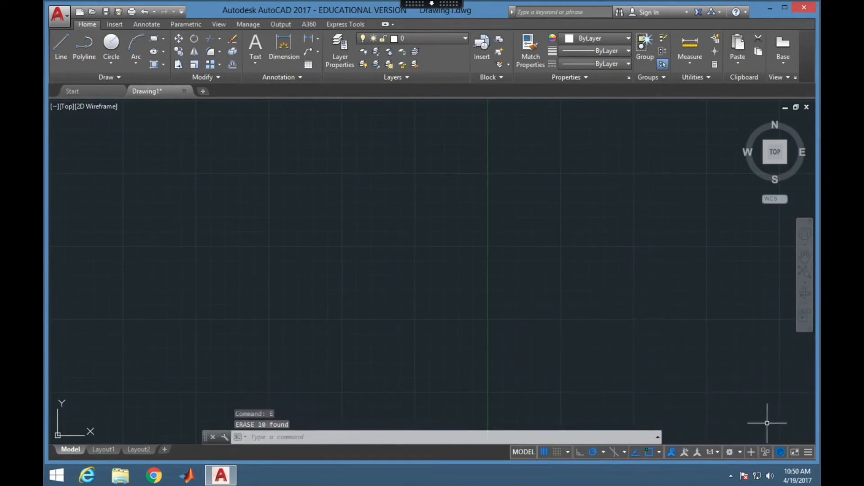
{"action": "mouse_move", "coordinate": [461, 240]}
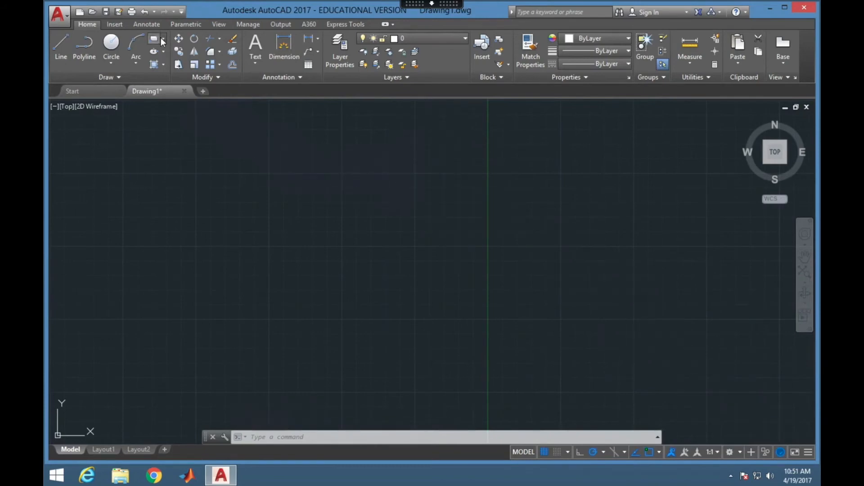
Step: Draw a rectangle from 0,0 with opposite corner @2,4
{"action": "left_click", "coordinate": [153, 38]}
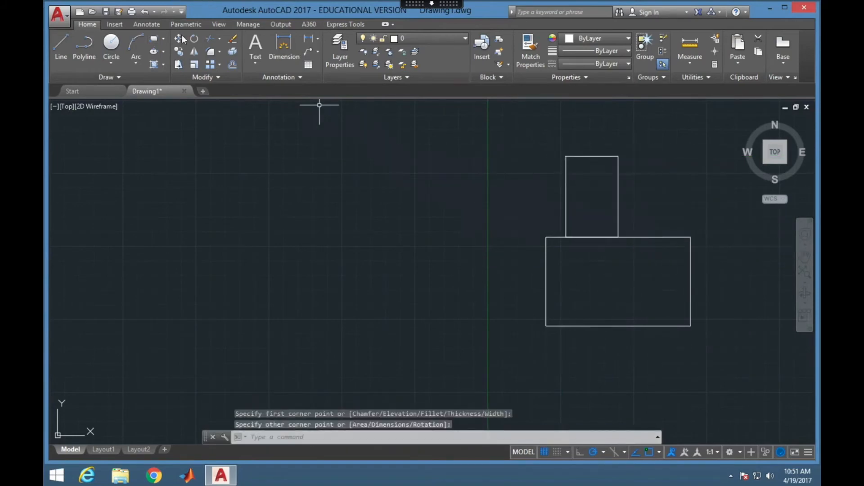
{"action": "mouse_move", "coordinate": [534, 350]}
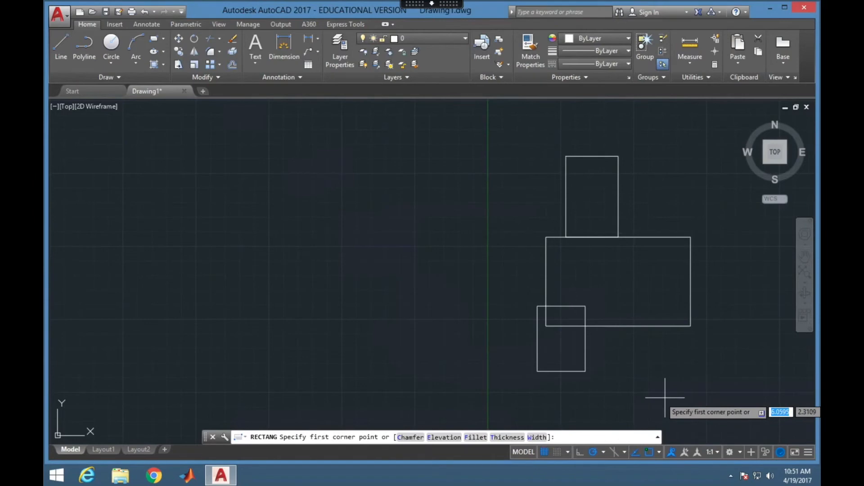
{"action": "type", "text": "0,0"}
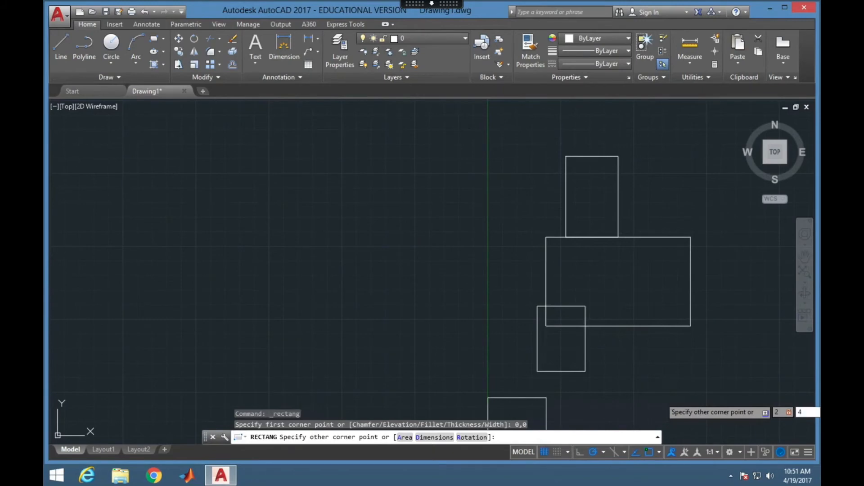
{"action": "type", "text": "@2,4"}
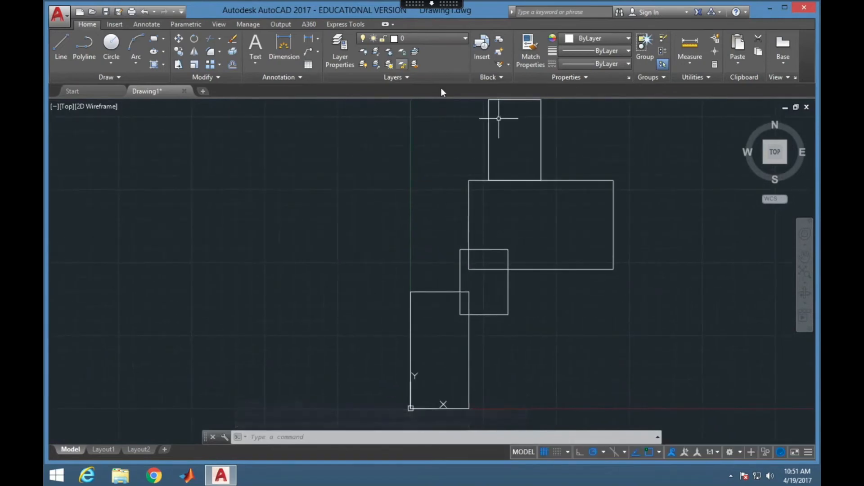
{"action": "mouse_move", "coordinate": [489, 323]}
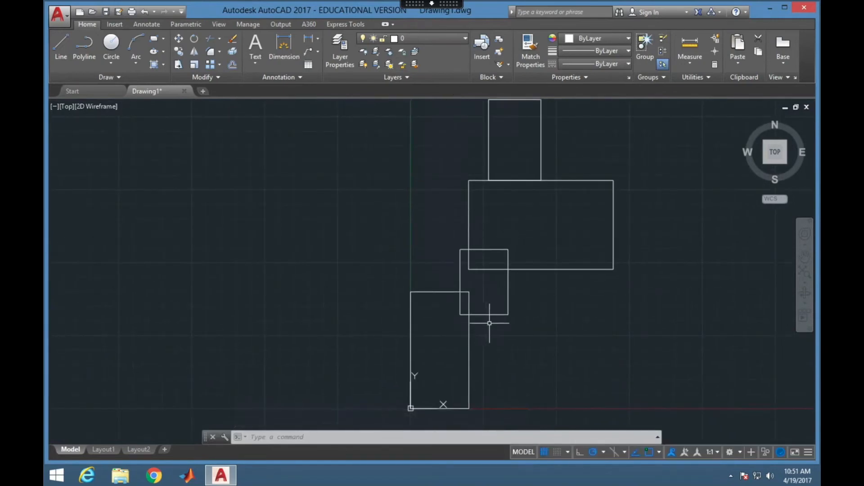
{"action": "mouse_move", "coordinate": [532, 143]}
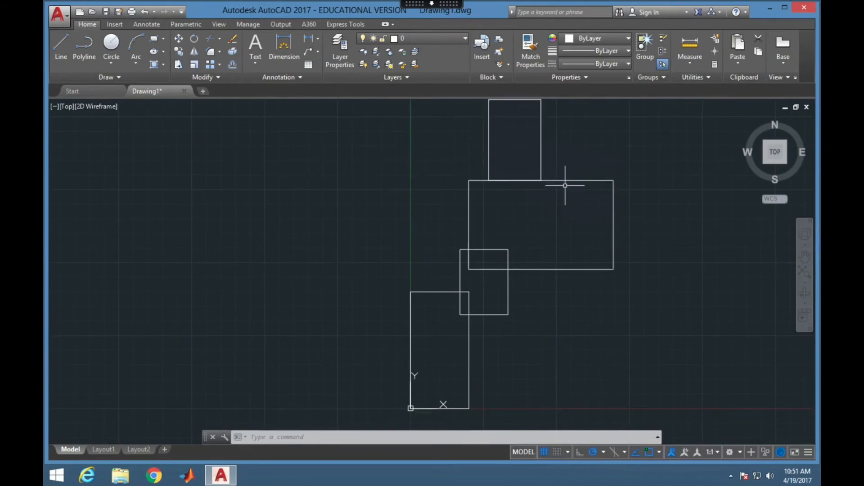
Step: Explode the wide middle rectangle into separate lines
{"action": "left_click", "coordinate": [564, 186]}
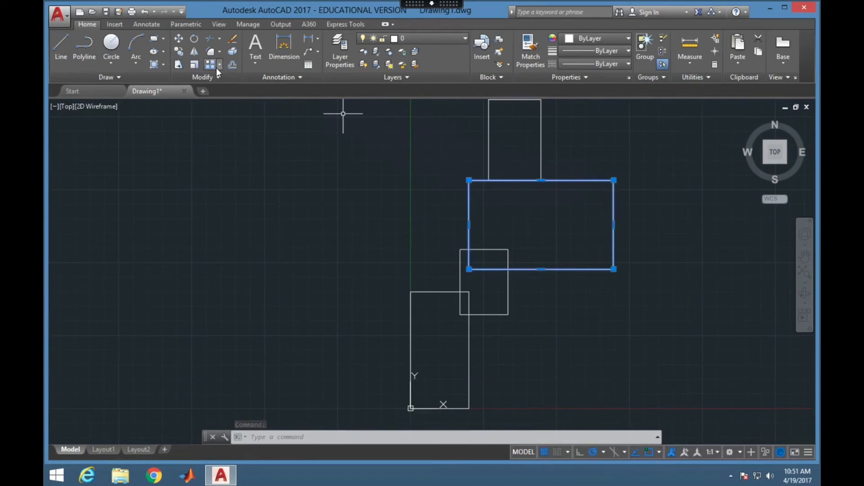
{"action": "left_click", "coordinate": [232, 51]}
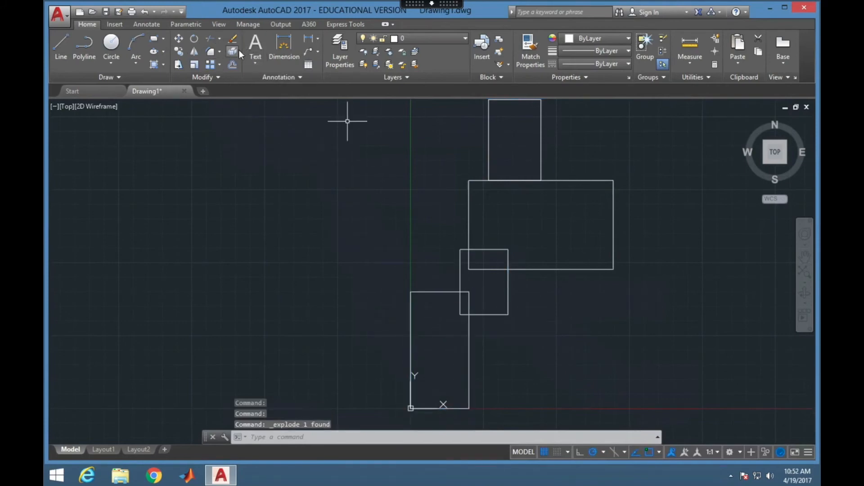
{"action": "mouse_move", "coordinate": [286, 113]}
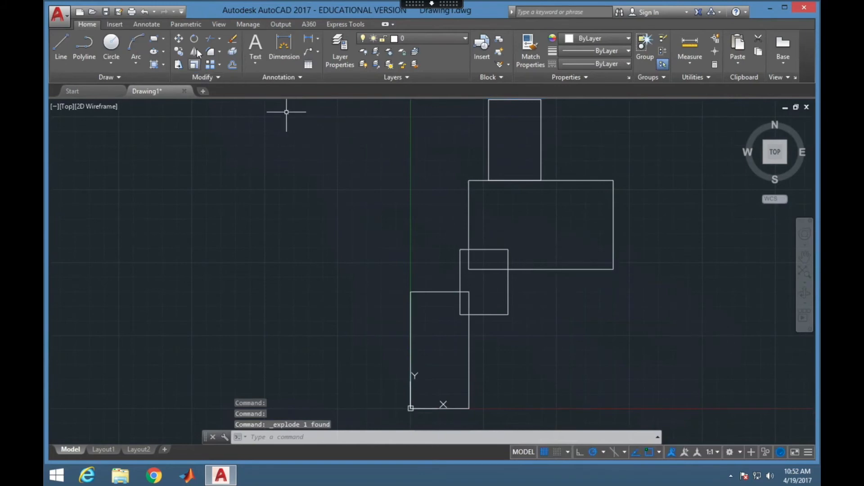
Step: Chamfer the wide rectangle's top-right corner using distances 1 and 2
{"action": "left_click", "coordinate": [218, 50]}
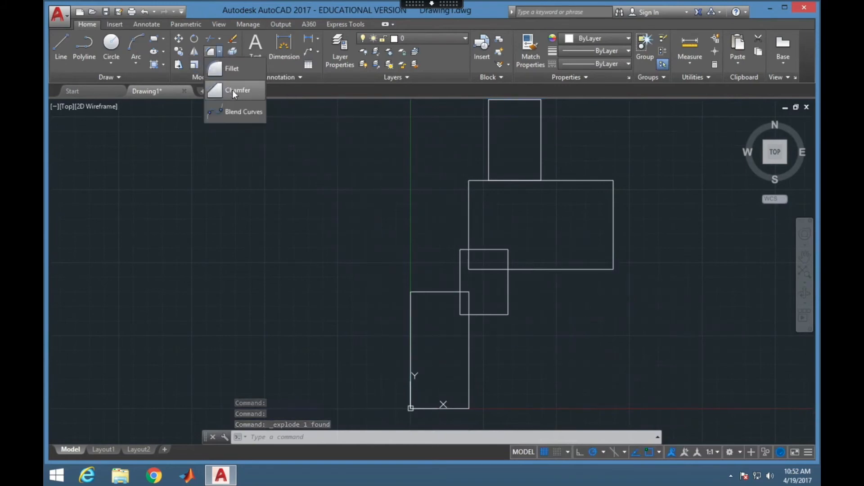
{"action": "left_click", "coordinate": [238, 90]}
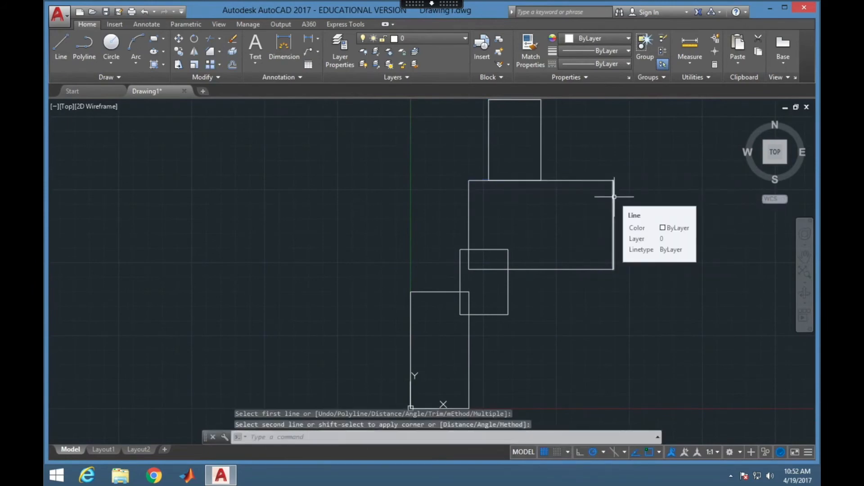
{"action": "mouse_move", "coordinate": [664, 197]}
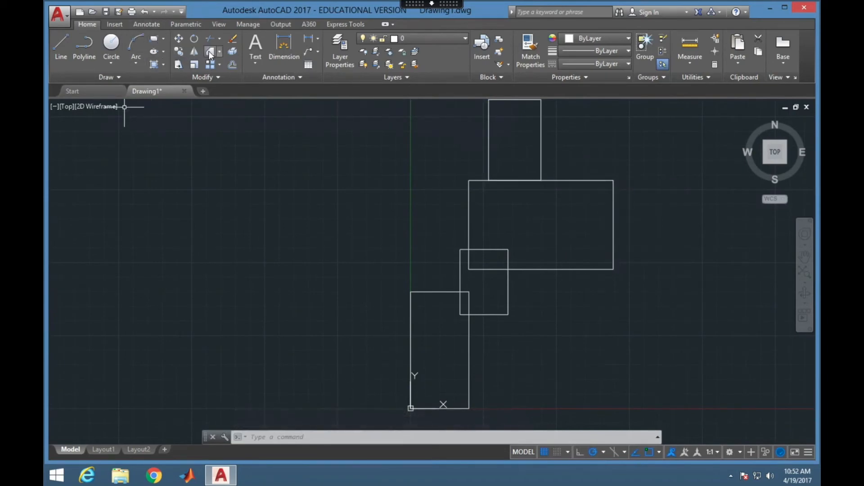
{"action": "left_click", "coordinate": [211, 50]}
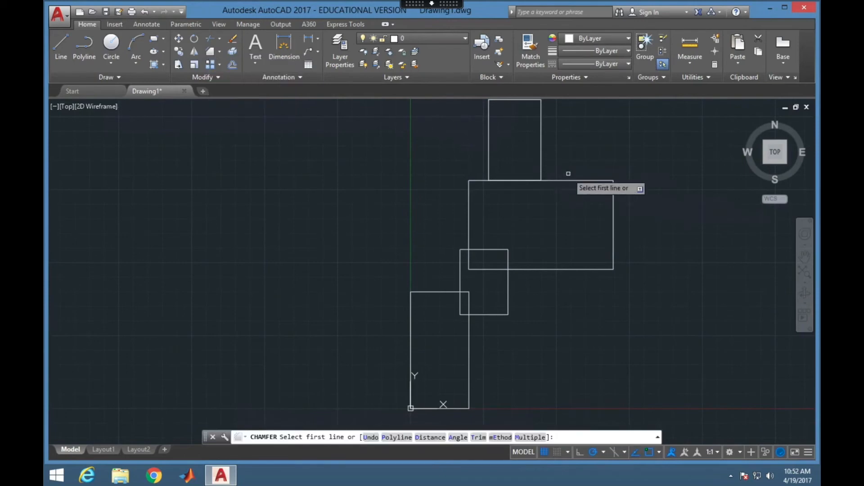
{"action": "left_click", "coordinate": [524, 183]}
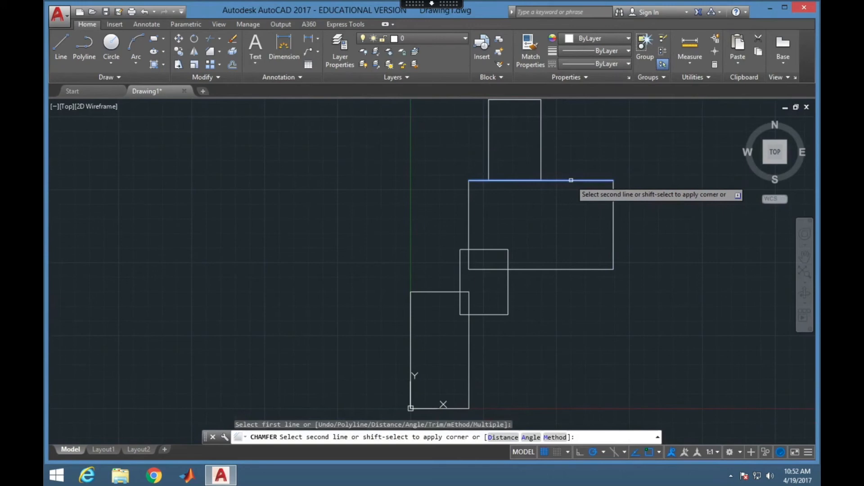
{"action": "type", "text": "D"}
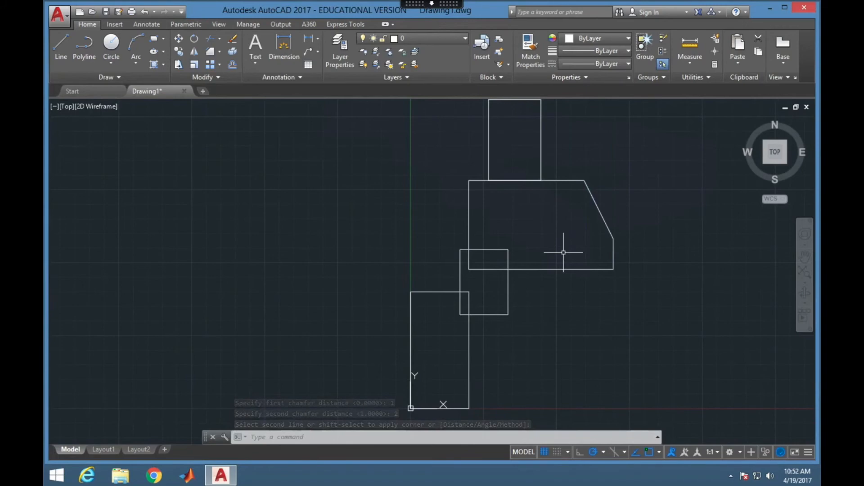
{"action": "type", "text": "cham"}
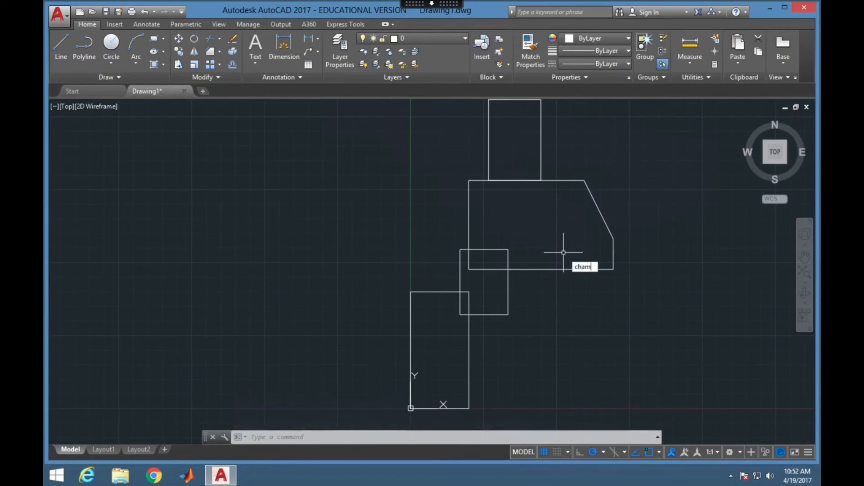
Step: Chamfer the wide rectangle's top-left corner with length 1 and angle 30
{"action": "key", "text": "Enter"}
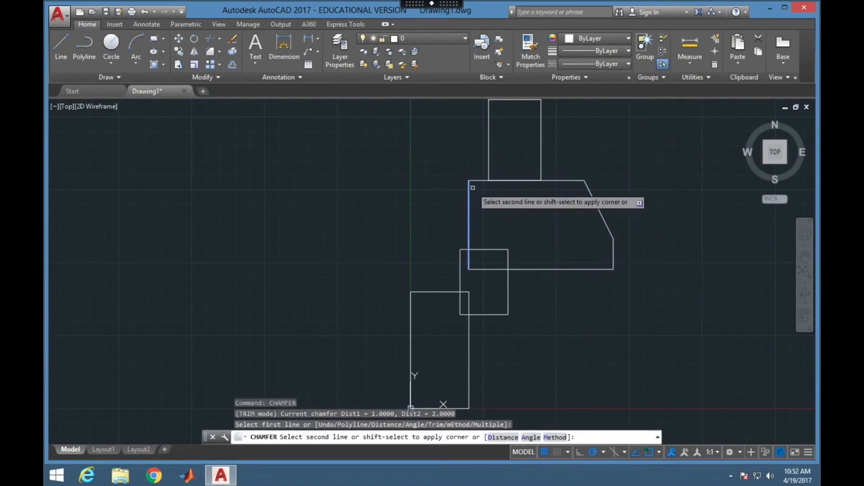
{"action": "mouse_move", "coordinate": [475, 191]}
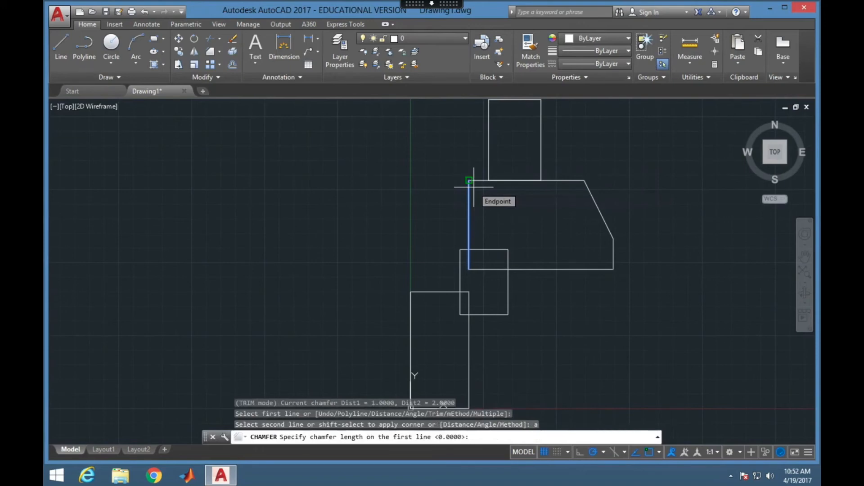
{"action": "type", "text": "1"}
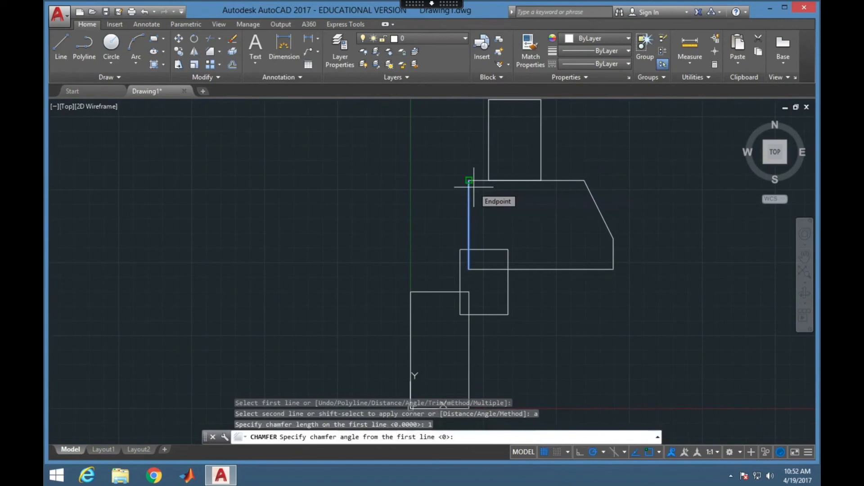
{"action": "type", "text": "30"}
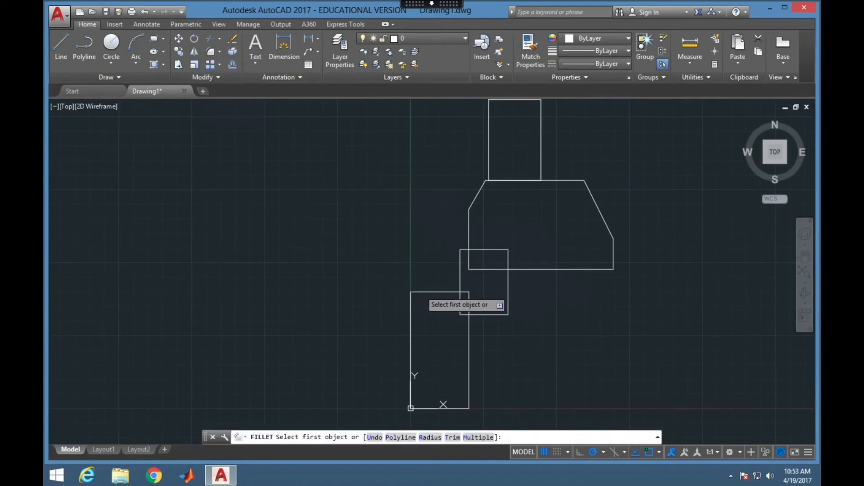
Step: Fillet the tall rectangle's top-left corner with radius 0.5
{"action": "left_click", "coordinate": [441, 291]}
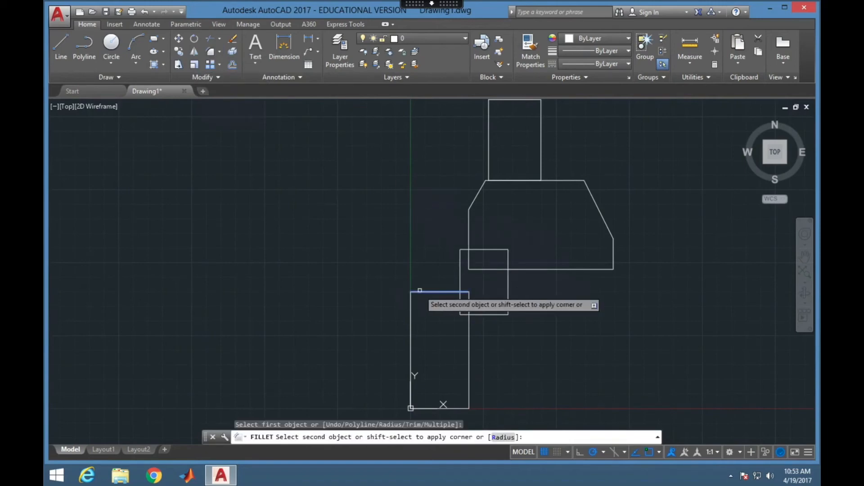
{"action": "type", "text": "r"}
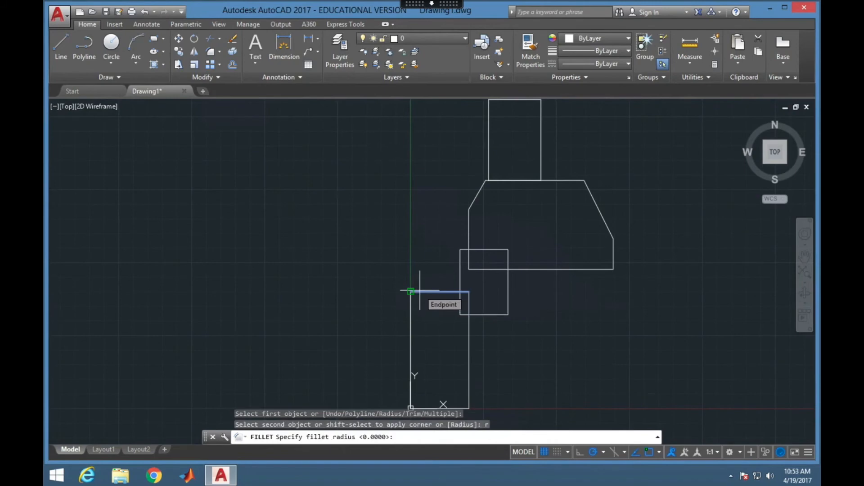
{"action": "type", "text": ".5"}
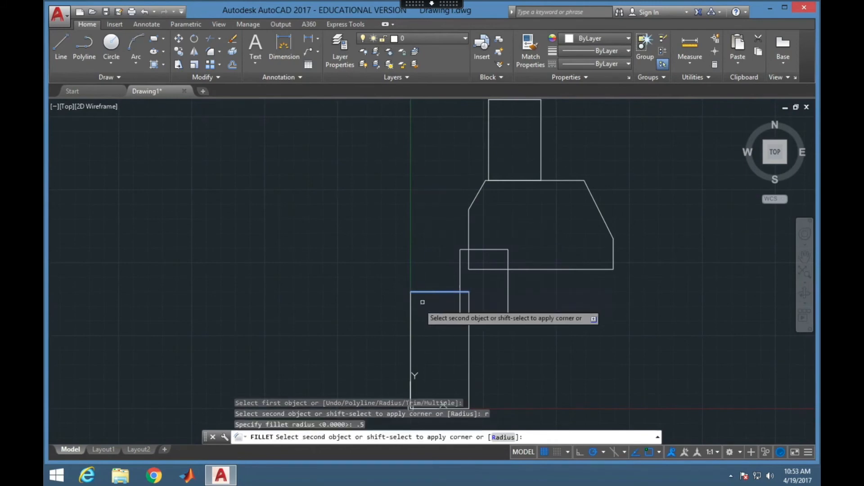
{"action": "left_click", "coordinate": [455, 290]}
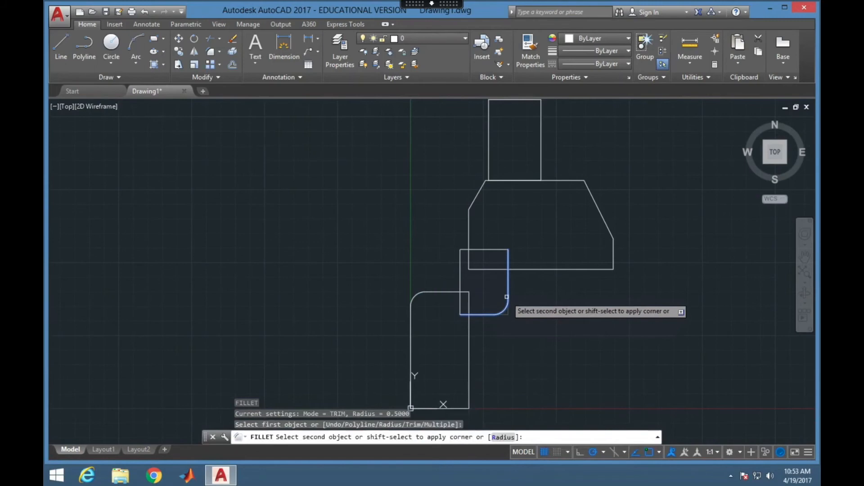
Step: Fillet the square's bottom-right corner, then the top rectangle's top-left corner with radius 0.5
{"action": "type", "text": "r"}
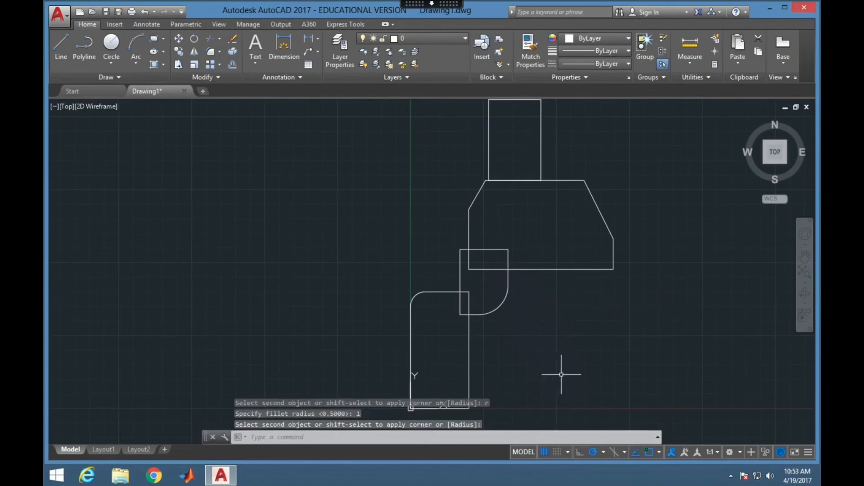
{"action": "mouse_move", "coordinate": [571, 357]}
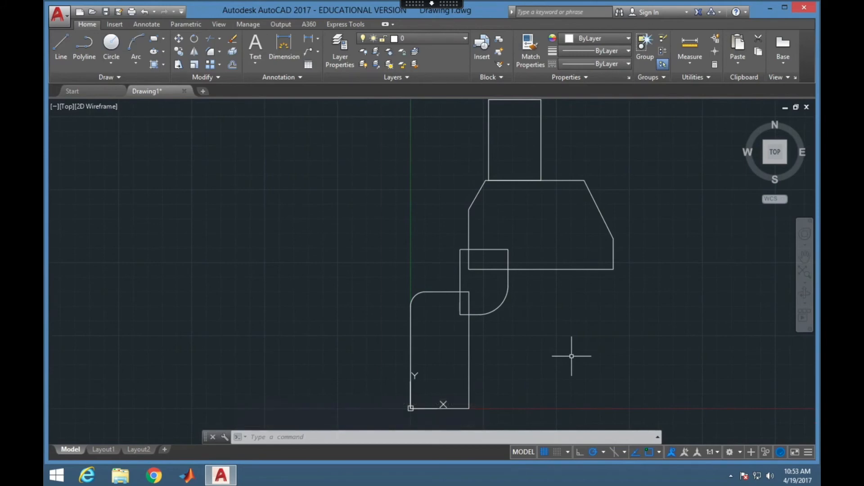
{"action": "type", "text": "FI"}
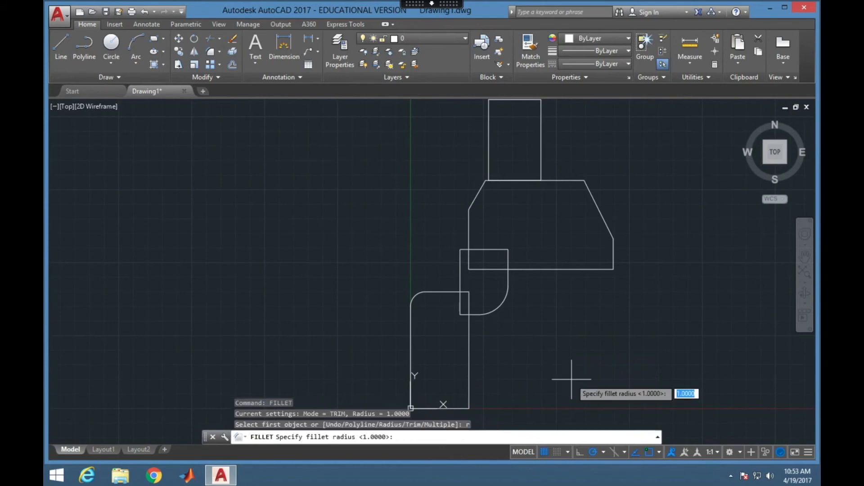
{"action": "type", "text": ".5"}
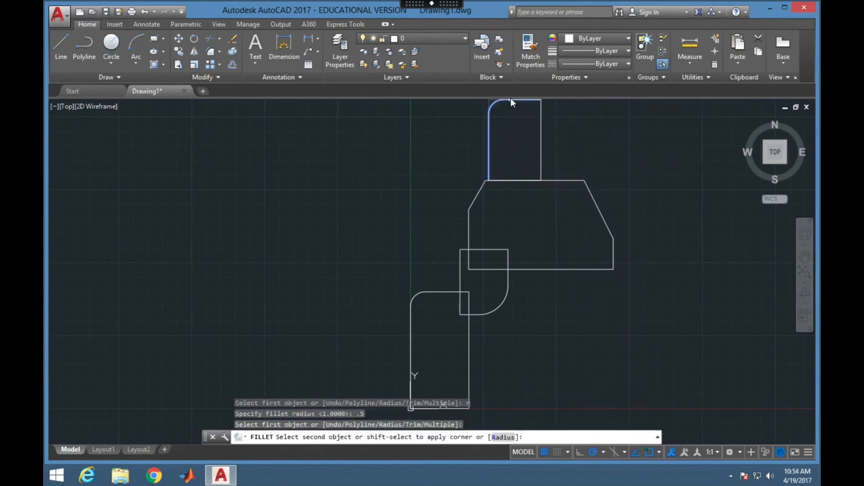
{"action": "left_click", "coordinate": [510, 101]}
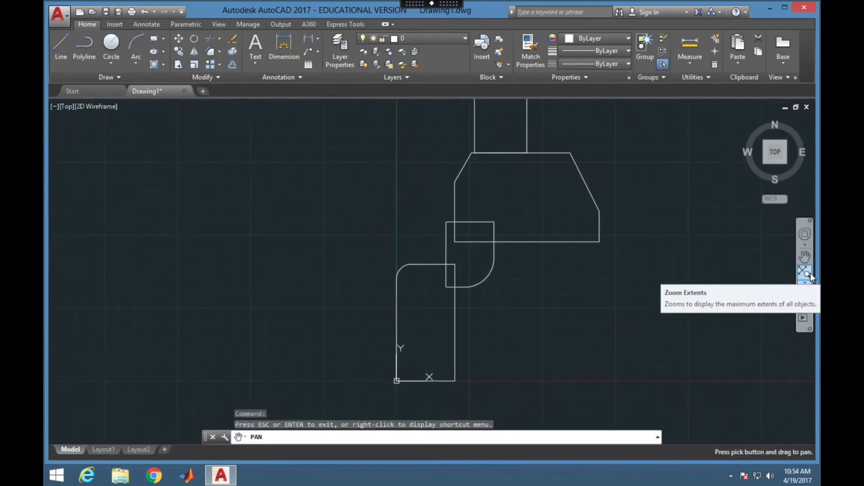
Step: Zoom Extents, try Zoom Center, then Zoom Extents again to fit the drawing
{"action": "left_click", "coordinate": [805, 274]}
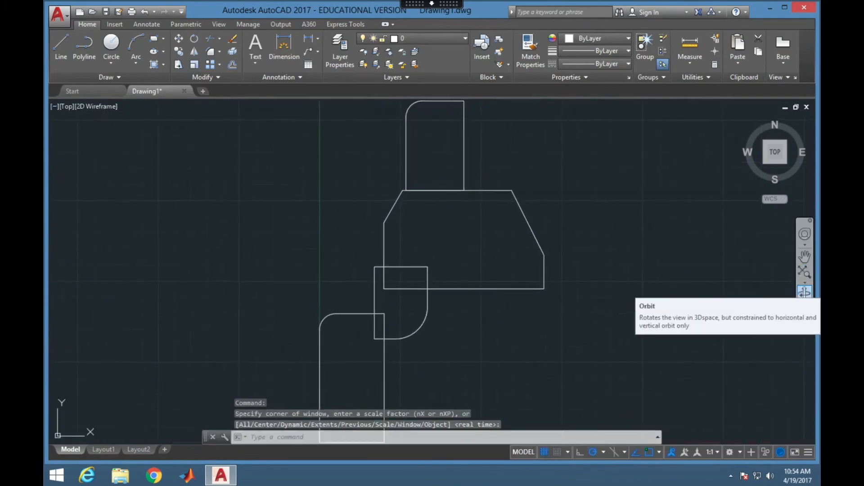
{"action": "left_click", "coordinate": [804, 286]}
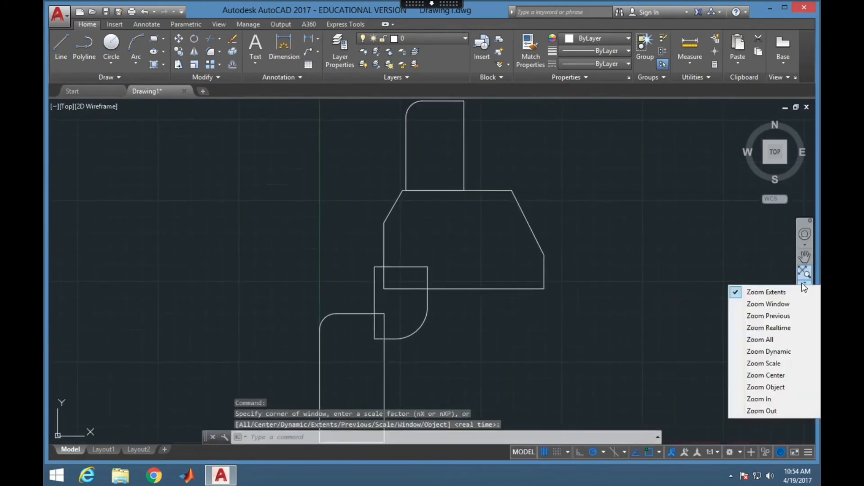
{"action": "mouse_move", "coordinate": [767, 303]}
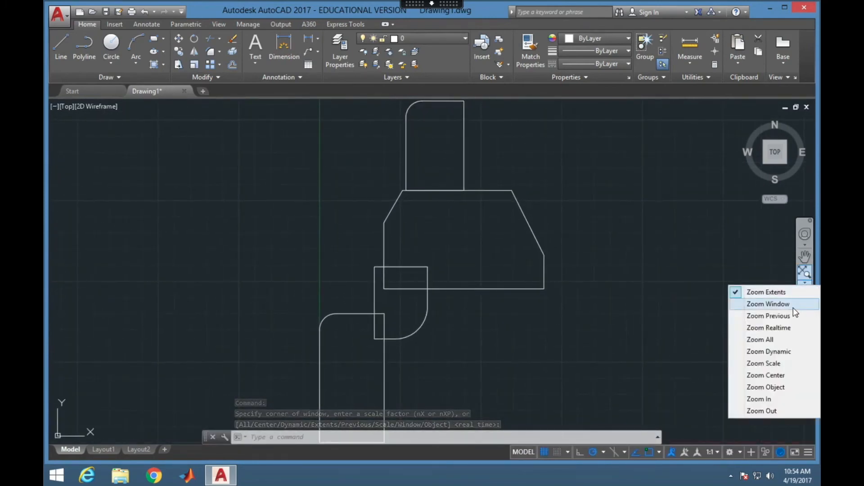
{"action": "mouse_move", "coordinate": [768, 316]}
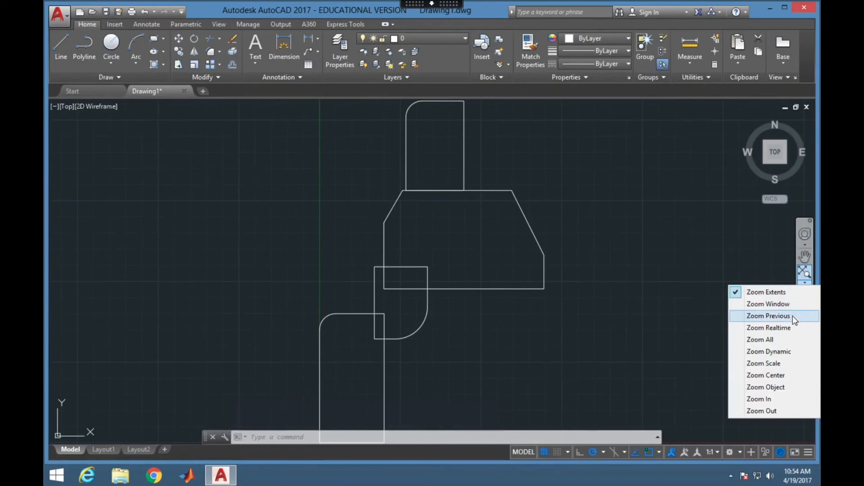
{"action": "mouse_move", "coordinate": [782, 375]}
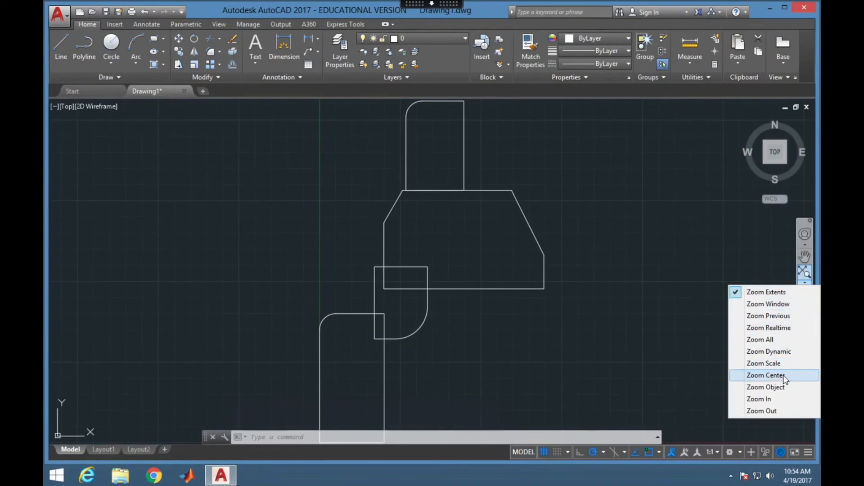
{"action": "left_click", "coordinate": [766, 376]}
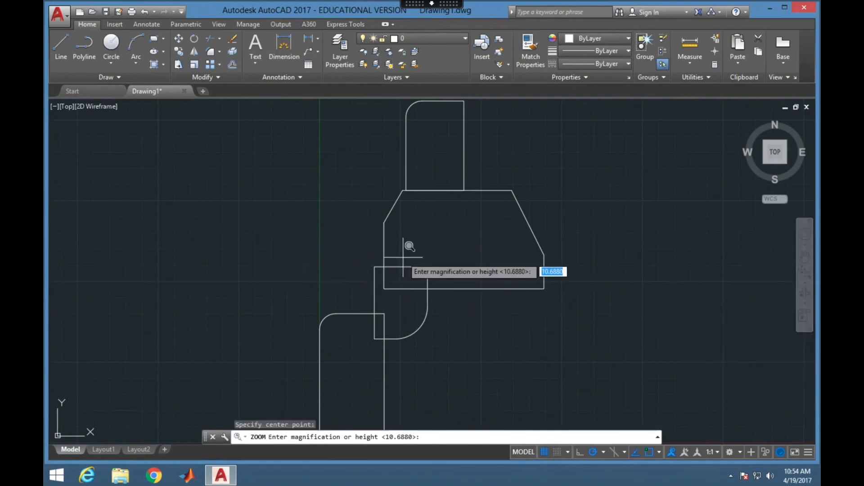
{"action": "key", "text": "Escape"}
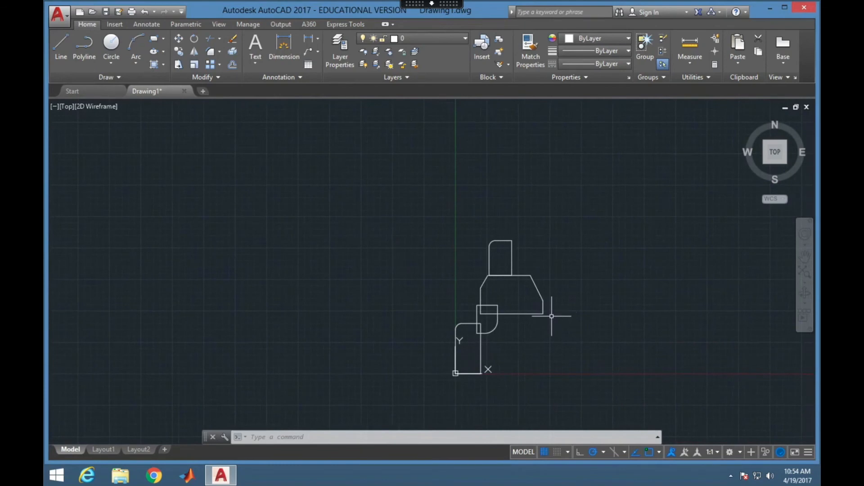
{"action": "mouse_move", "coordinate": [804, 272]}
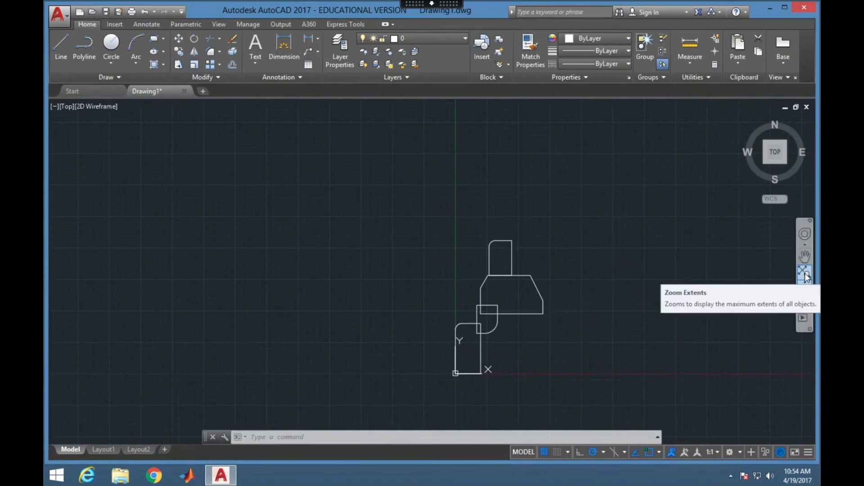
{"action": "left_click", "coordinate": [804, 271]}
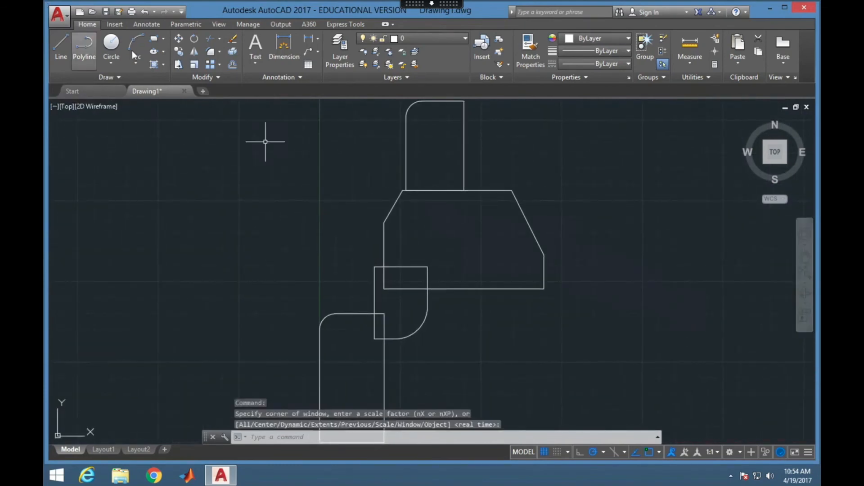
Step: Draw a radius-2 circle right of the trapezoid and a 0.2-radius concentric circle at its centre
{"action": "left_click", "coordinate": [110, 41]}
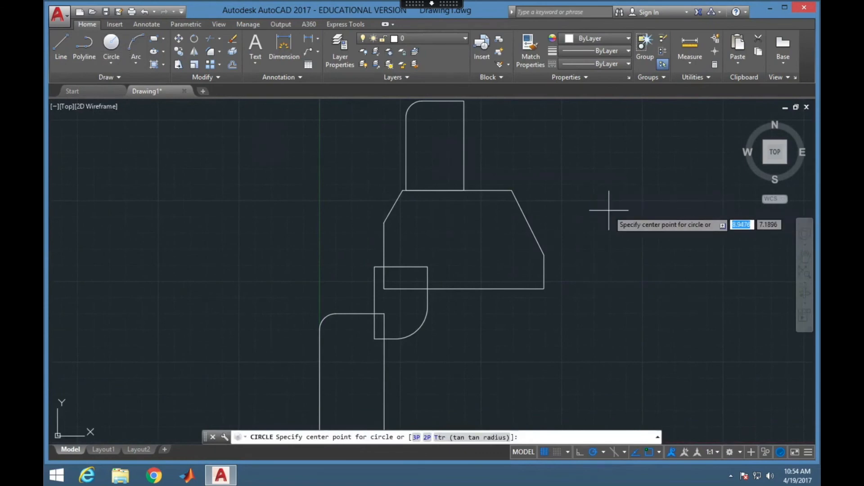
{"action": "left_click", "coordinate": [608, 211]}
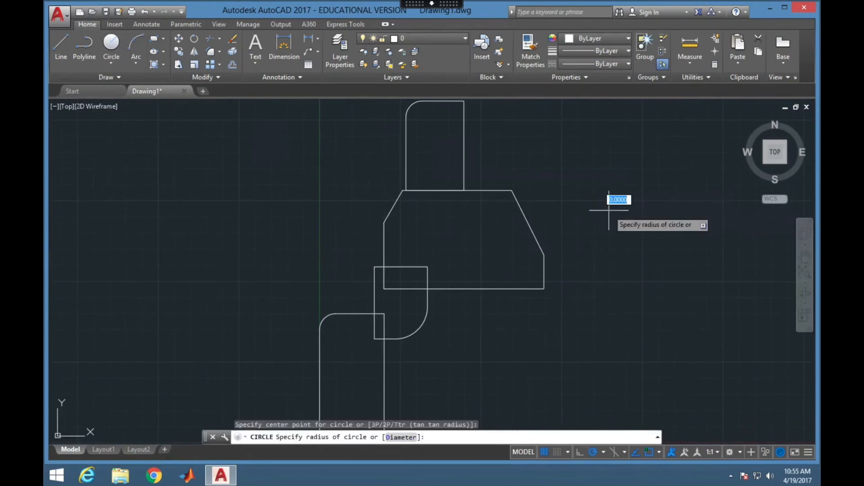
{"action": "type", "text": "2"}
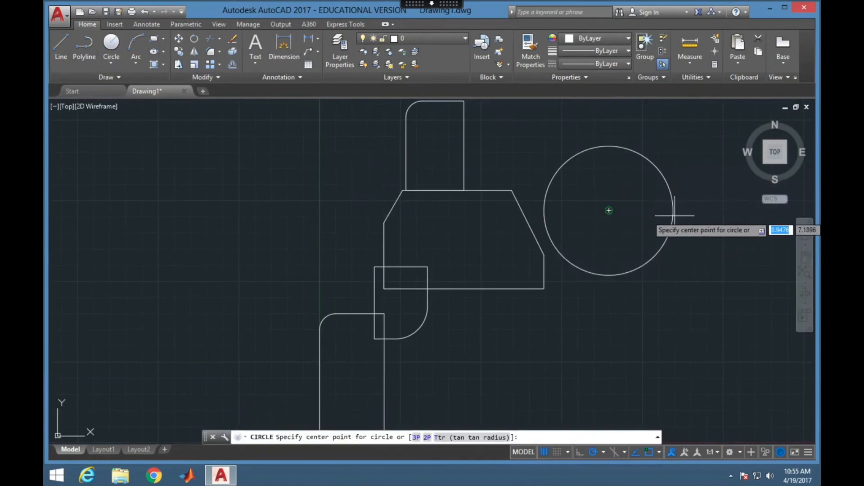
{"action": "left_click", "coordinate": [608, 211]}
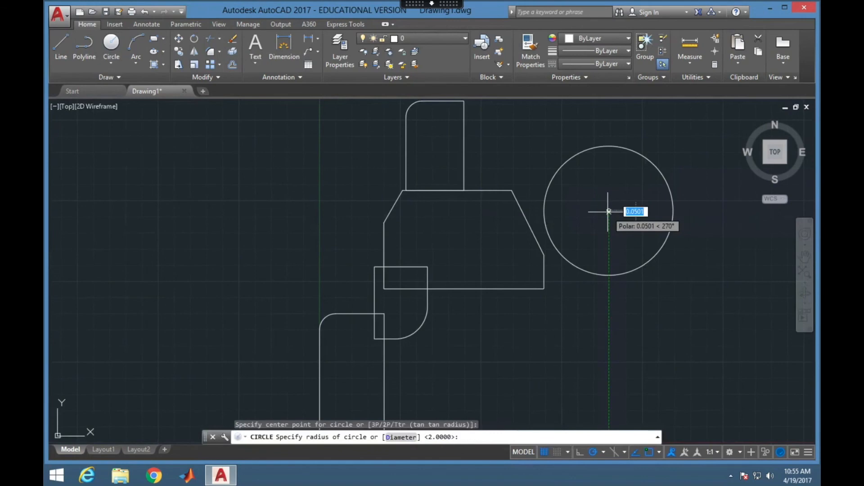
{"action": "type", "text": "2"}
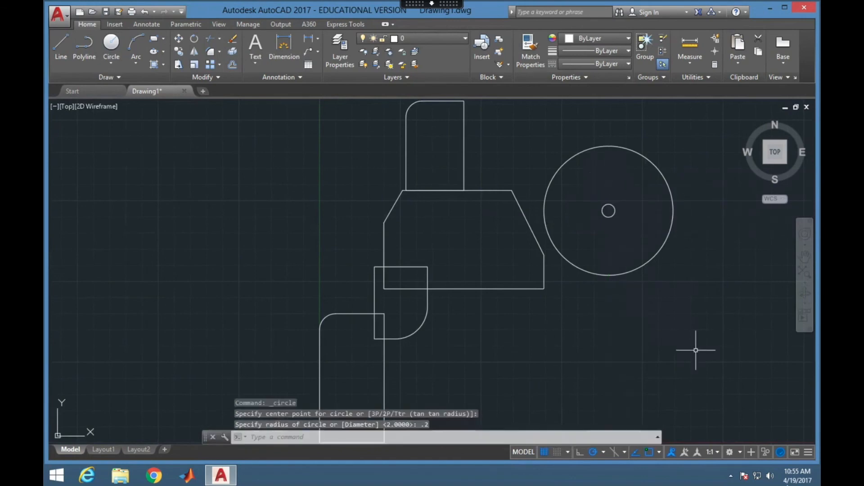
{"action": "mouse_move", "coordinate": [729, 452]}
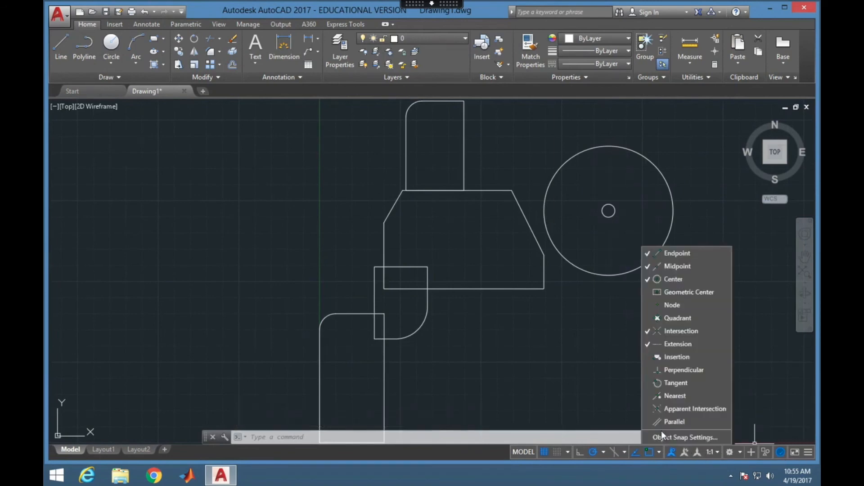
Step: Enable Quadrant snap and draw circles on the first circle's right quadrant plus a radius-3 circle at left
{"action": "left_click", "coordinate": [677, 318]}
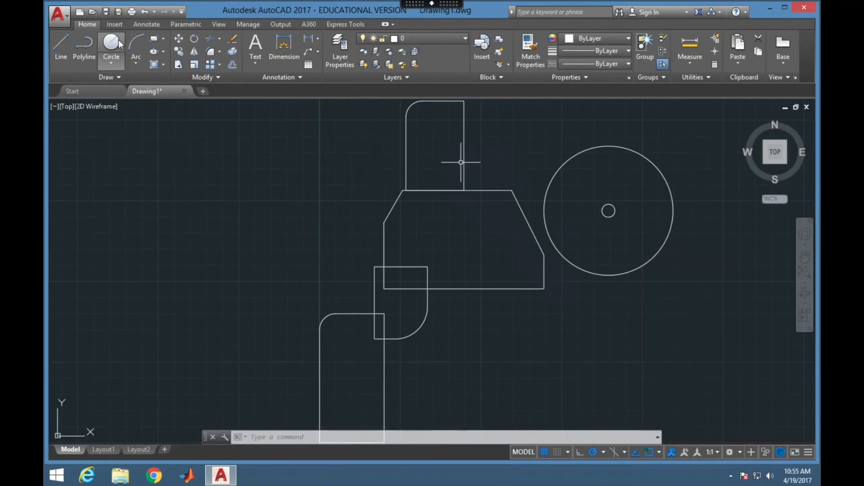
{"action": "left_click", "coordinate": [111, 47]}
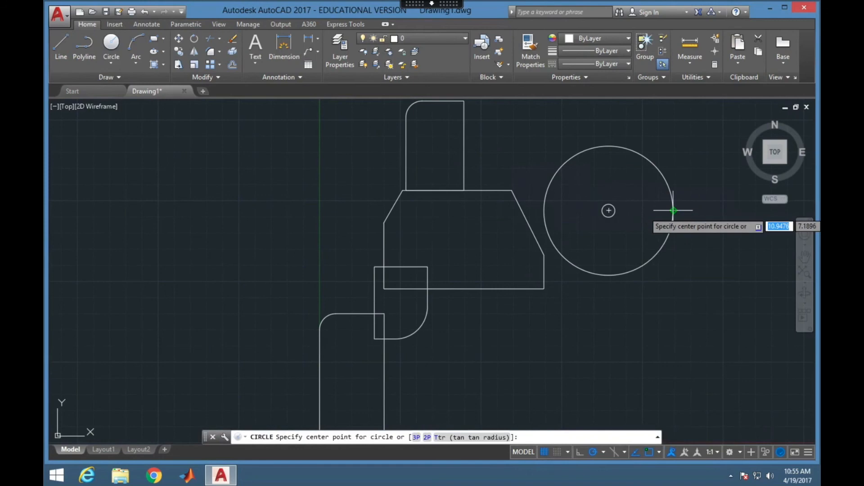
{"action": "left_click", "coordinate": [609, 210]}
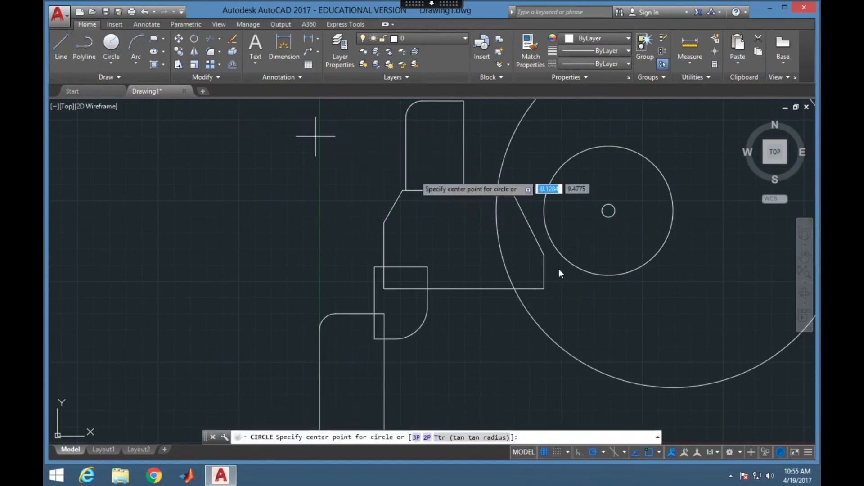
{"action": "mouse_move", "coordinate": [672, 374]}
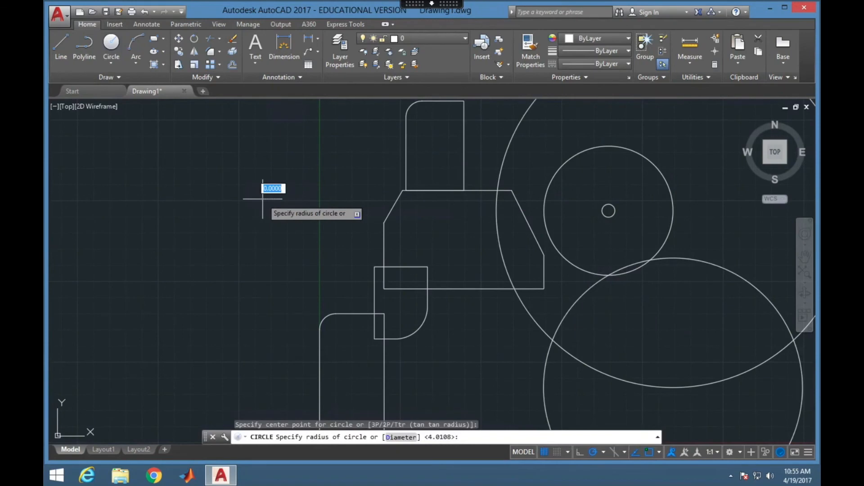
{"action": "type", "text": "3"}
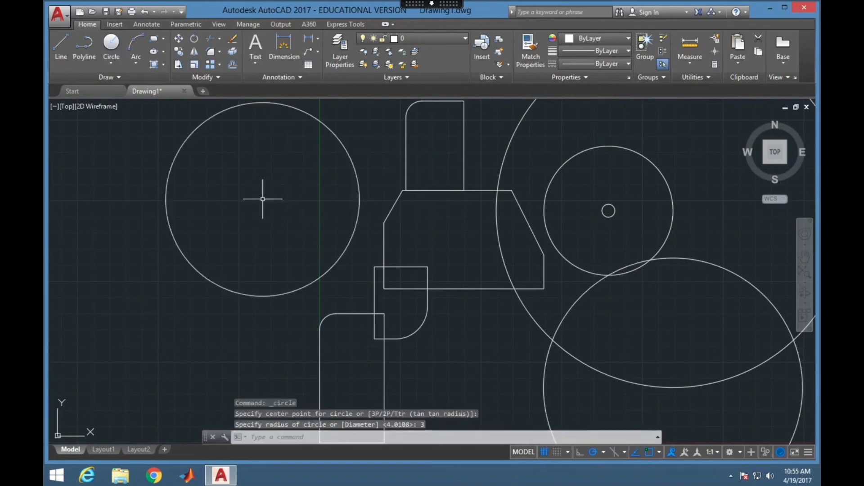